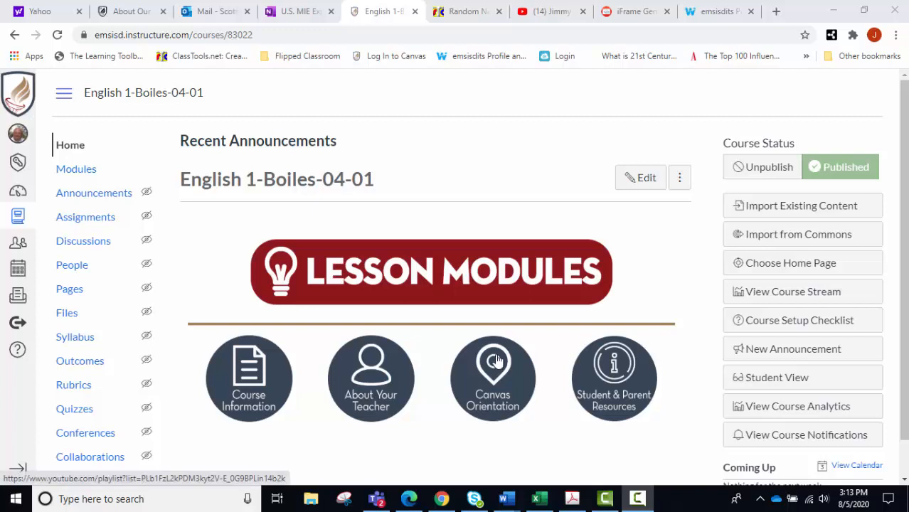
{"action": "mouse_move", "coordinate": [498, 359]}
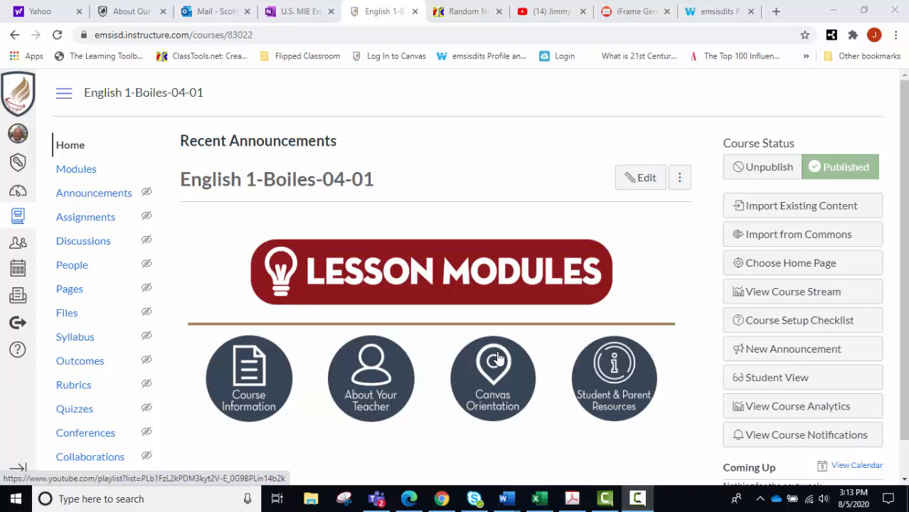
{"action": "mouse_move", "coordinate": [490, 352]}
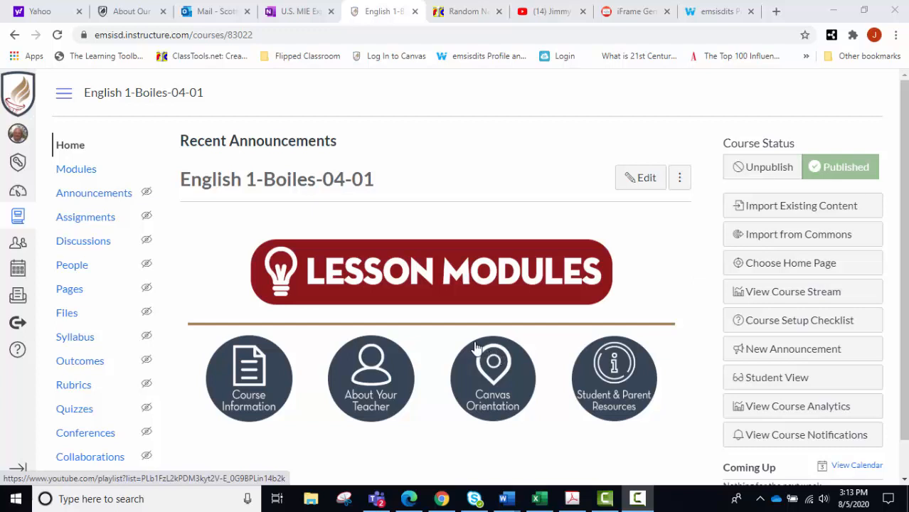
{"action": "mouse_move", "coordinate": [149, 212]}
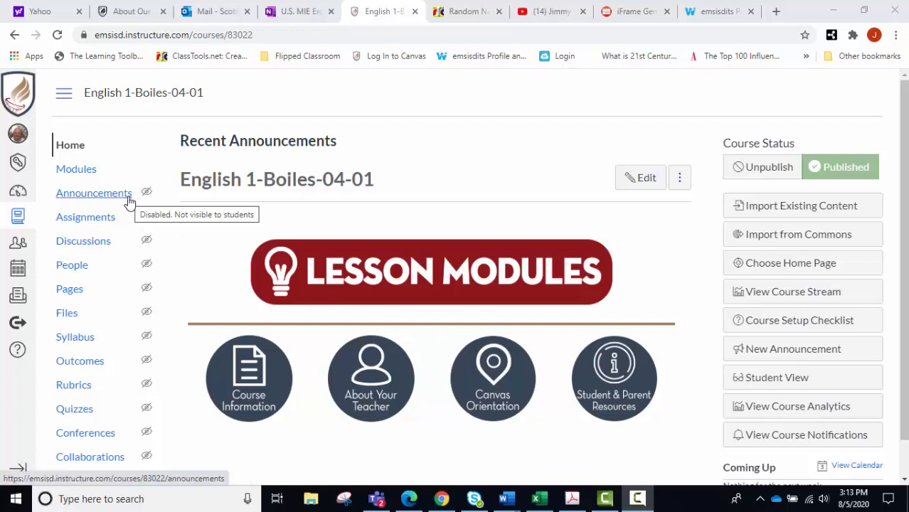
Start a new course announcement and reveal the Microsoft Teams Meetings external tool.
{"action": "left_click", "coordinate": [95, 192]}
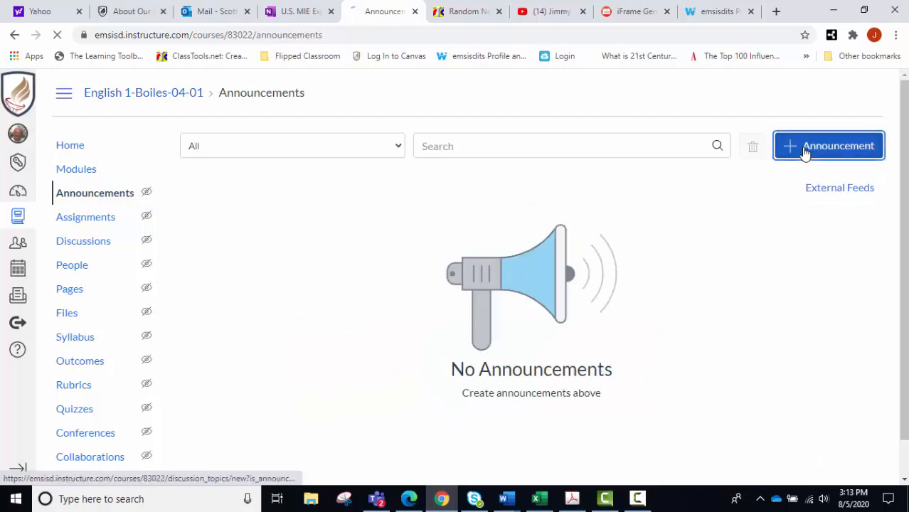
{"action": "left_click", "coordinate": [828, 145]}
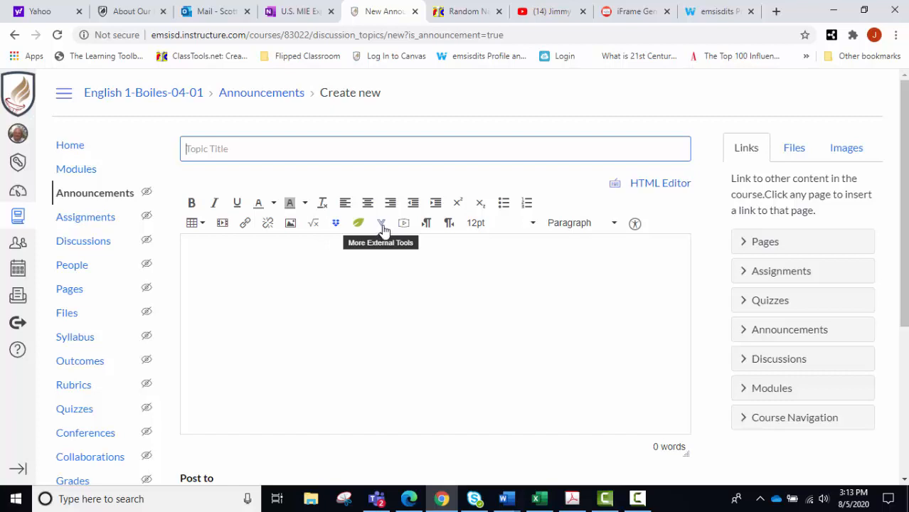
{"action": "left_click", "coordinate": [381, 223]}
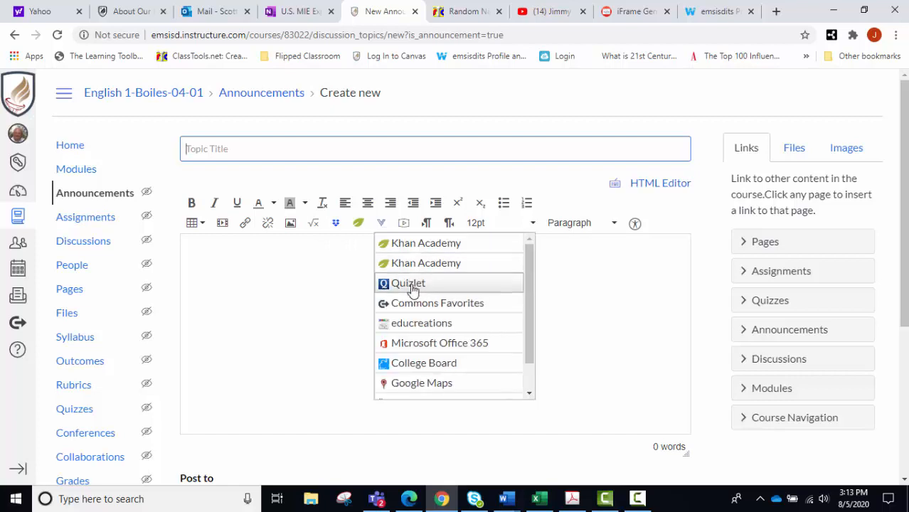
{"action": "scroll", "scroll_direction": "down", "scroll_amount": 3}
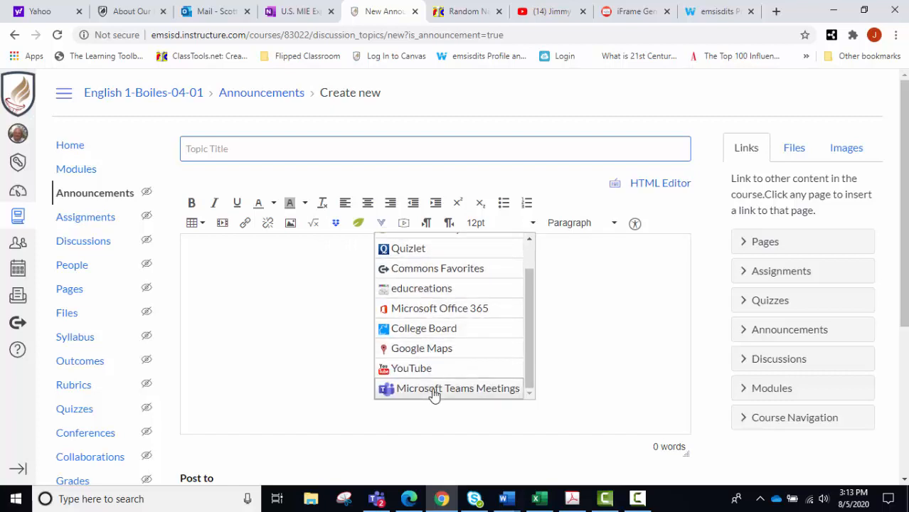
Launch Microsoft Teams Meetings, sign in, and begin creating a new meeting link.
{"action": "left_click", "coordinate": [459, 388]}
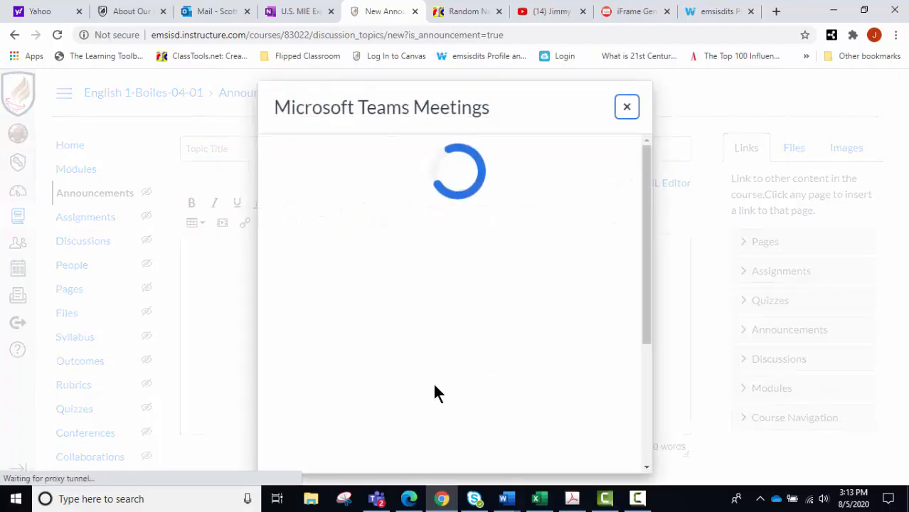
{"action": "mouse_move", "coordinate": [468, 349]}
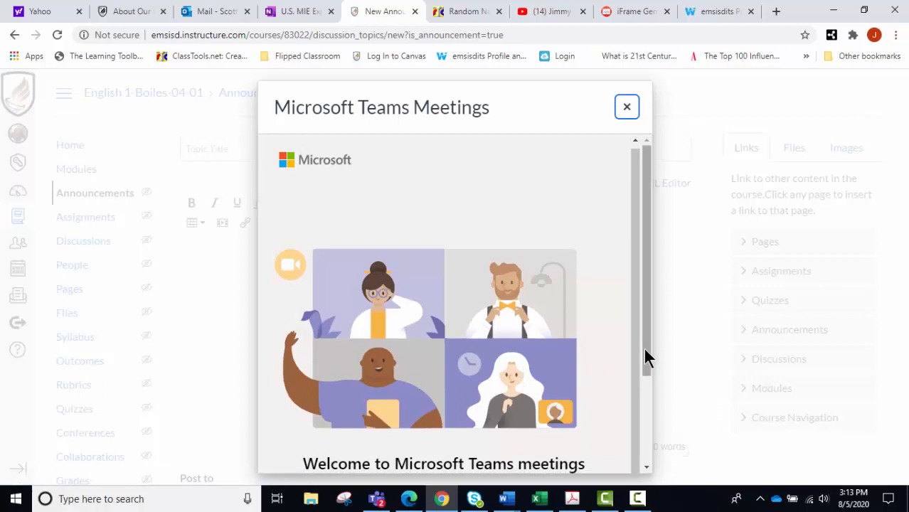
{"action": "scroll", "scroll_direction": "down", "scroll_amount": 3}
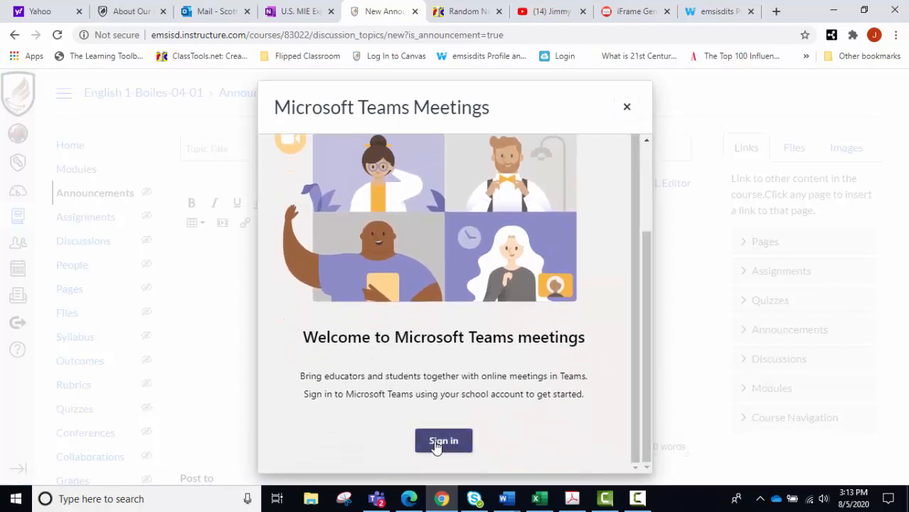
{"action": "left_click", "coordinate": [443, 440]}
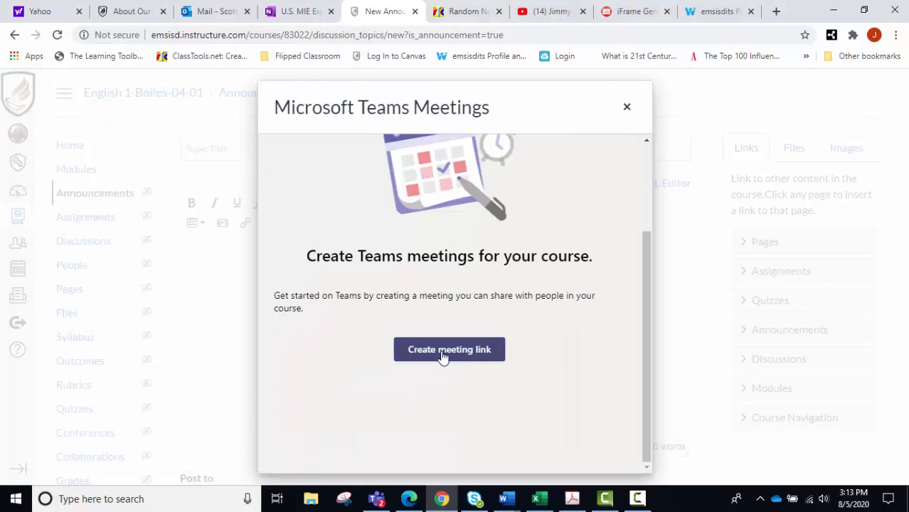
{"action": "left_click", "coordinate": [449, 349]}
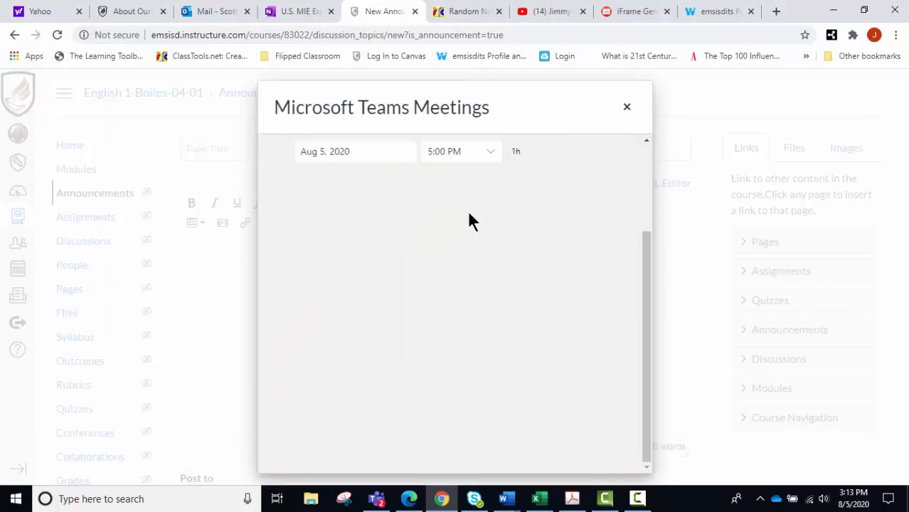
{"action": "mouse_move", "coordinate": [642, 285]}
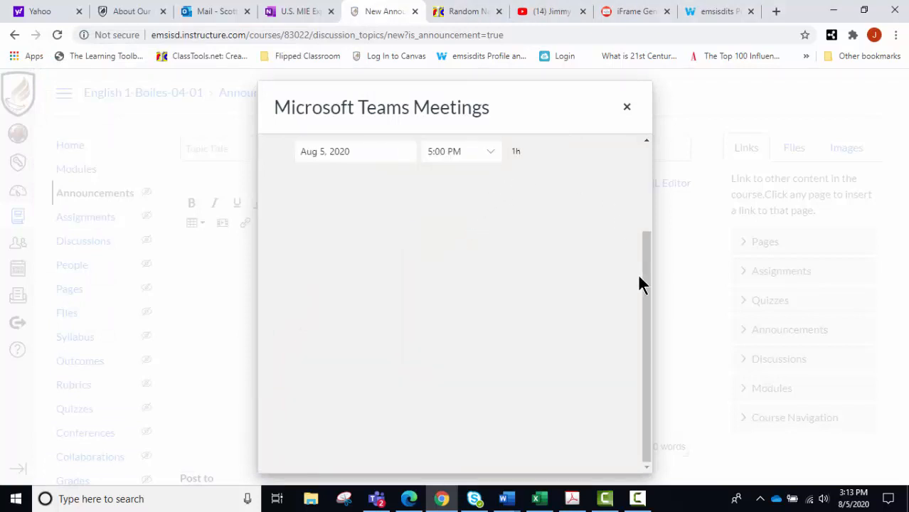
{"action": "scroll", "scroll_direction": "up", "scroll_amount": 3}
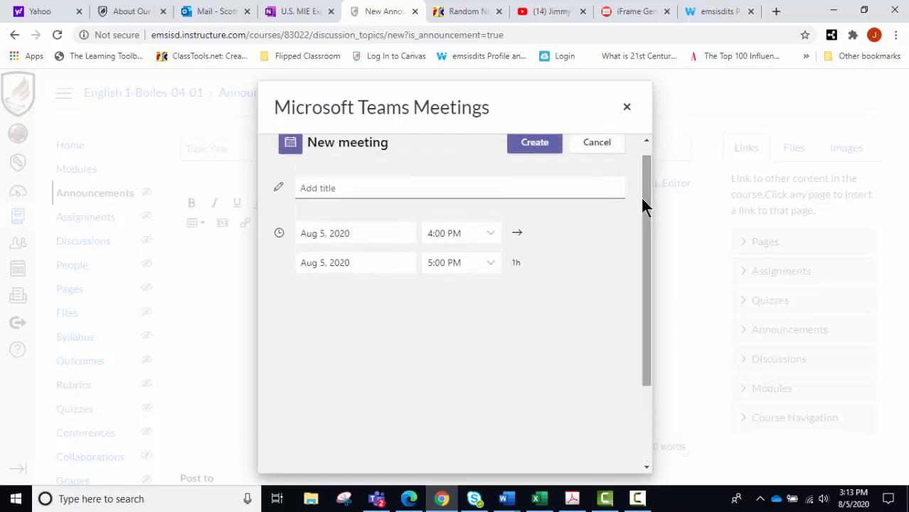
Create a Teams meeting 'Class Meeting' on Aug 27, 2020, 11:00 AM–12:00 PM.
{"action": "left_click", "coordinate": [460, 203]}
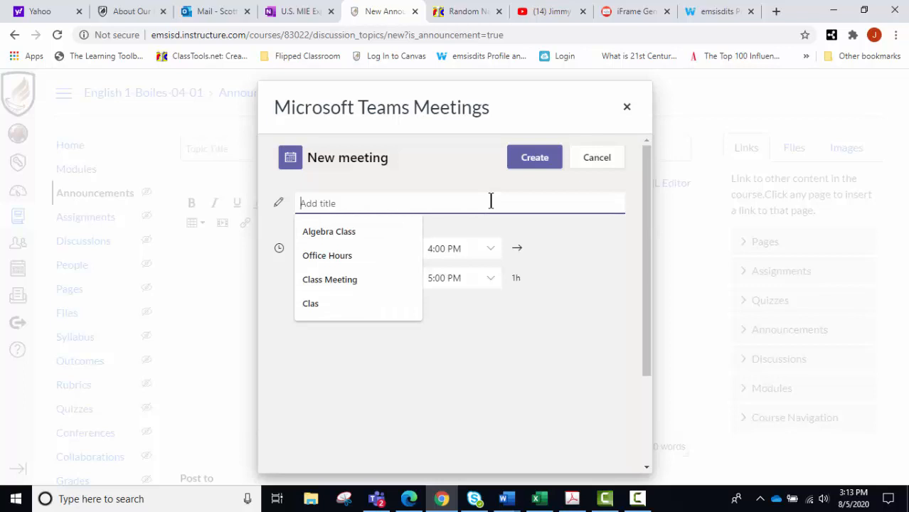
{"action": "left_click", "coordinate": [329, 279]}
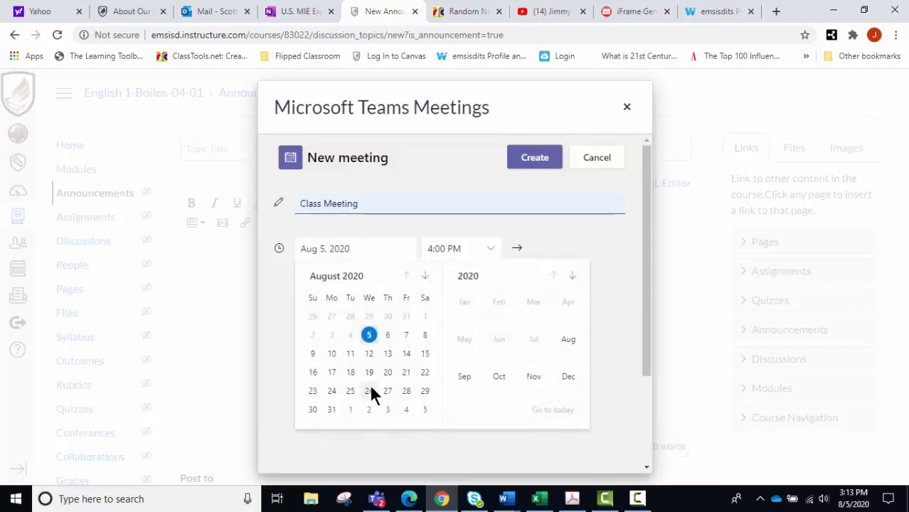
{"action": "left_click", "coordinate": [387, 391]}
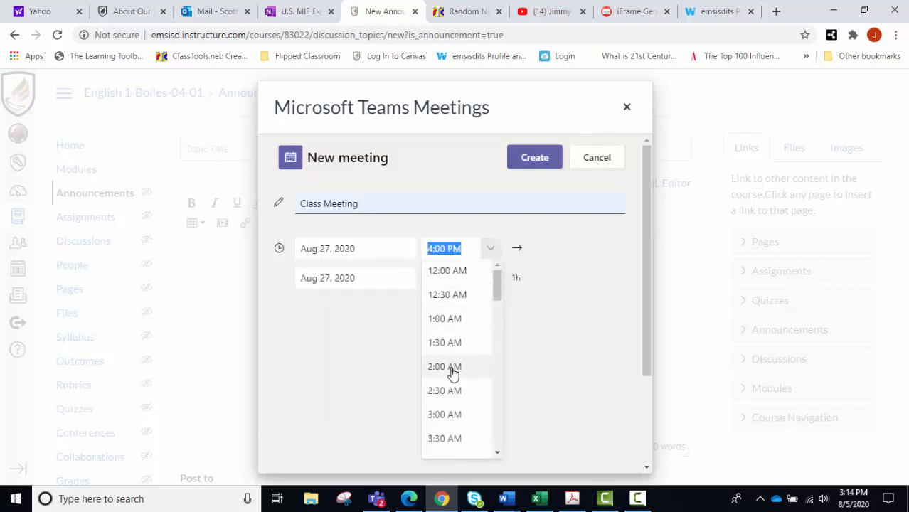
{"action": "scroll", "scroll_direction": "down", "scroll_amount": 3}
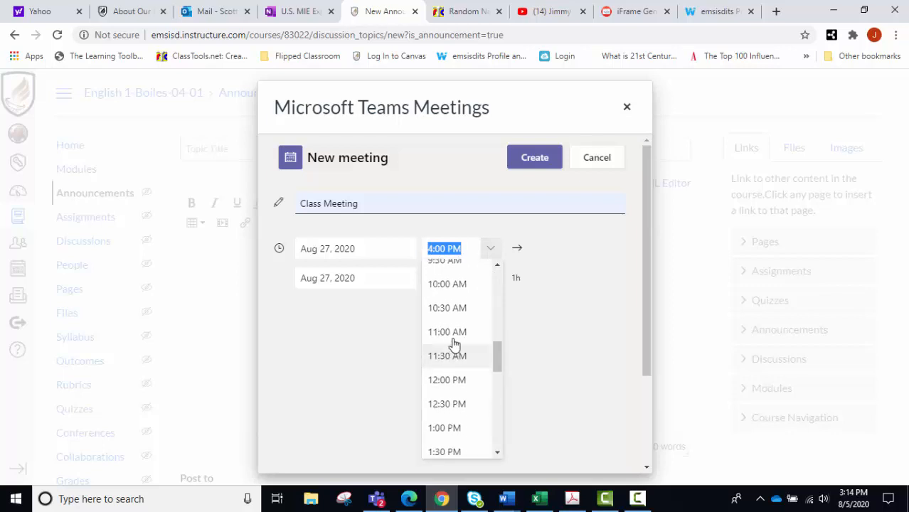
{"action": "left_click", "coordinate": [447, 331]}
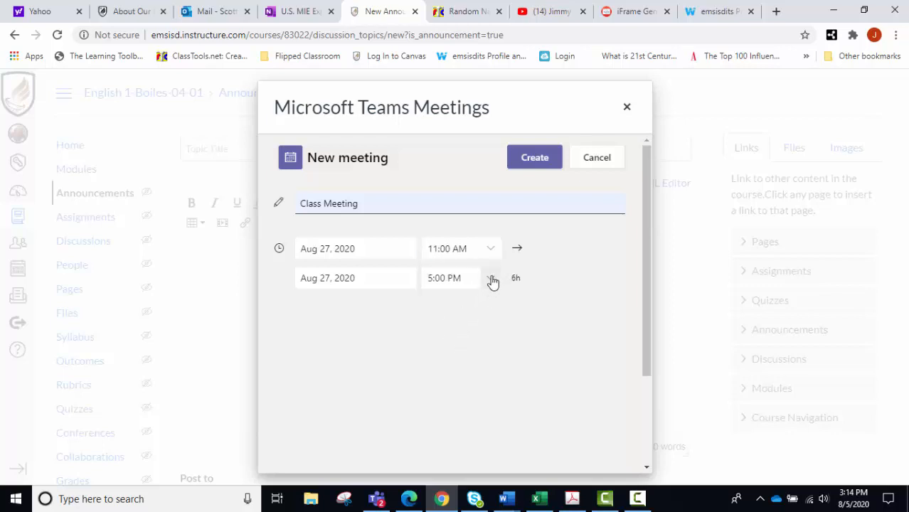
{"action": "left_click", "coordinate": [490, 278]}
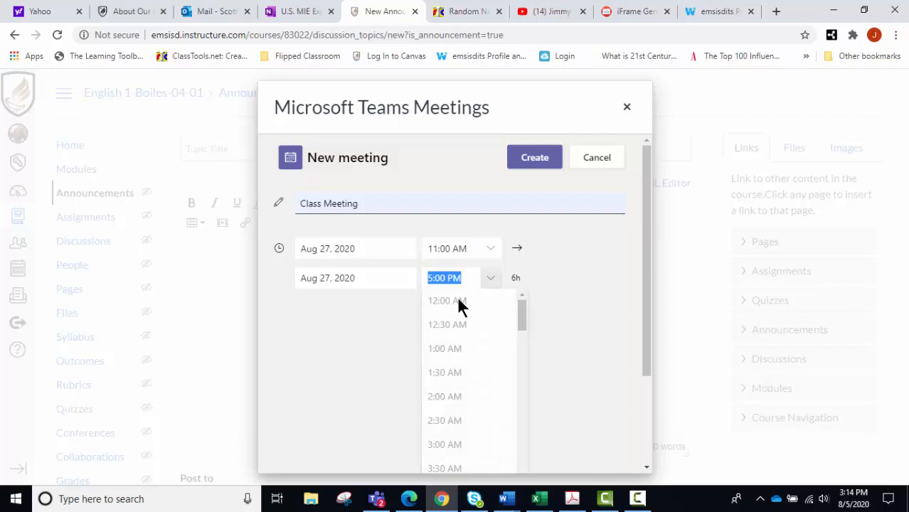
{"action": "mouse_move", "coordinate": [455, 348]}
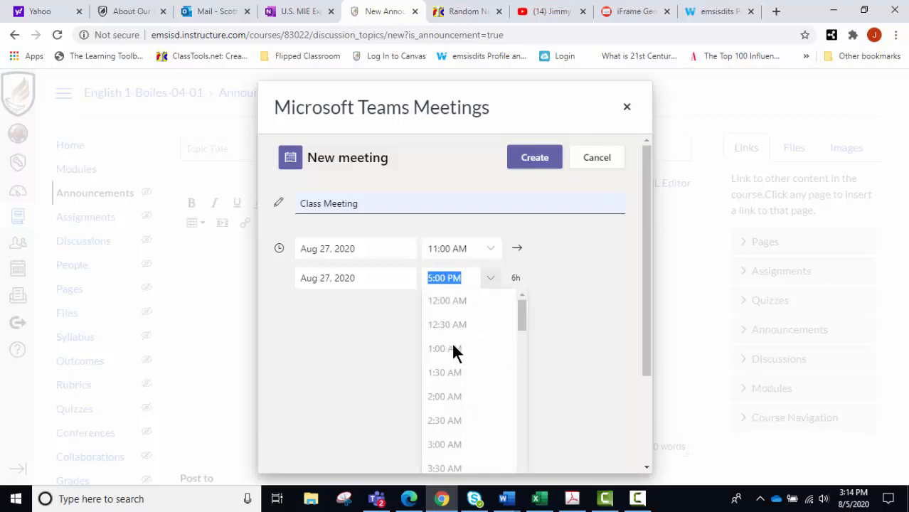
{"action": "scroll", "scroll_direction": "down", "scroll_amount": 3}
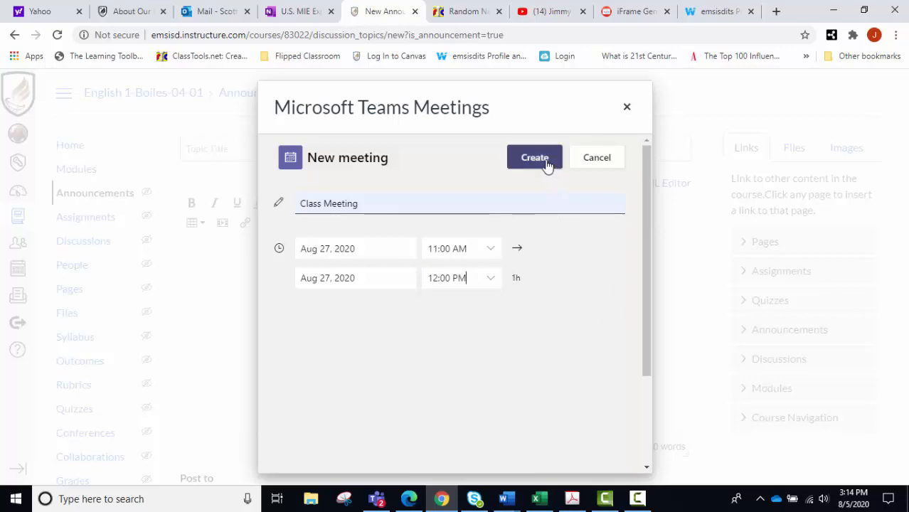
{"action": "left_click", "coordinate": [534, 157]}
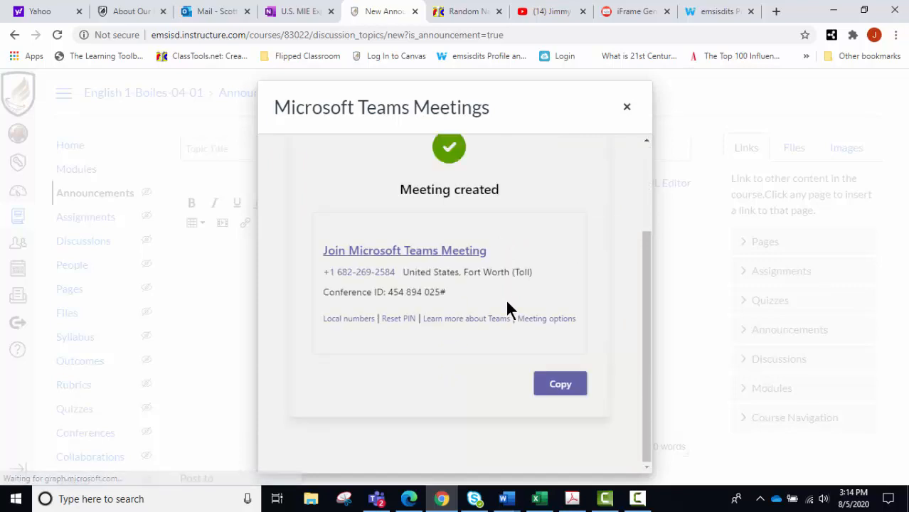
Insert the Class Meeting join link and delete its dial-in and conference ID lines.
{"action": "left_click", "coordinate": [559, 383]}
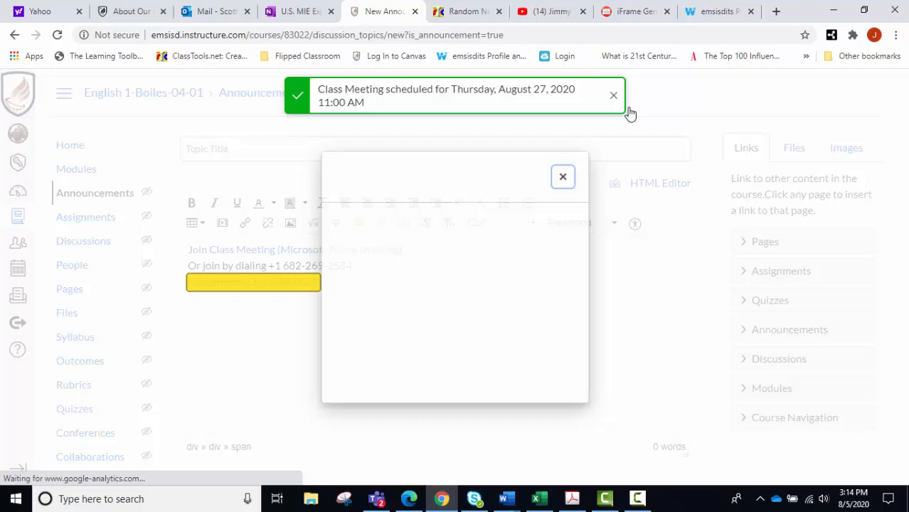
{"action": "left_click", "coordinate": [562, 177]}
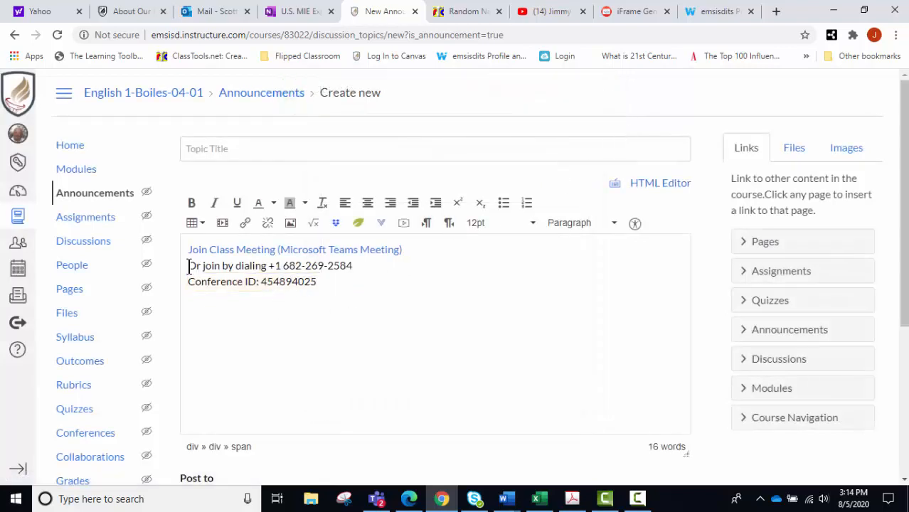
{"action": "left_click_drag", "start_coordinate": [188, 265], "coordinate": [316, 281]}
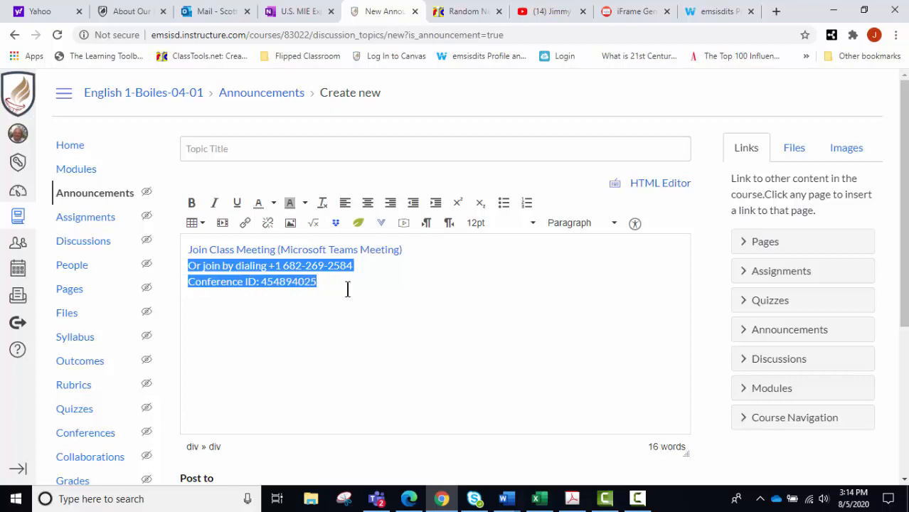
{"action": "key", "text": "Delete"}
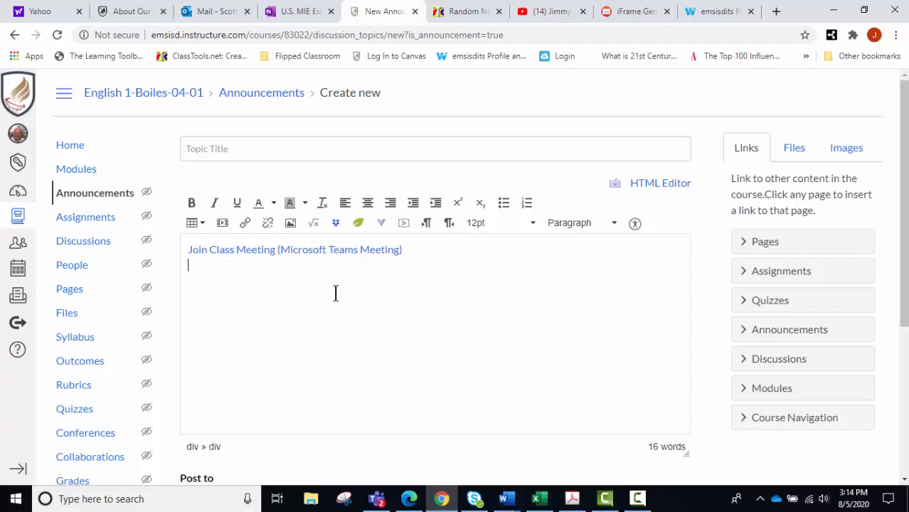
Title the announcement 'Class Meeting' and post it to all sections.
{"action": "left_click", "coordinate": [434, 149]}
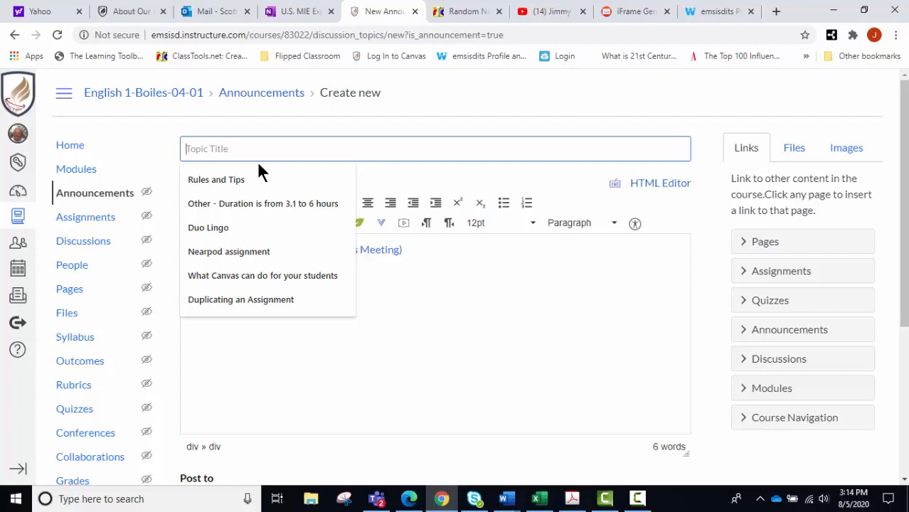
{"action": "type", "text": "Class Me"}
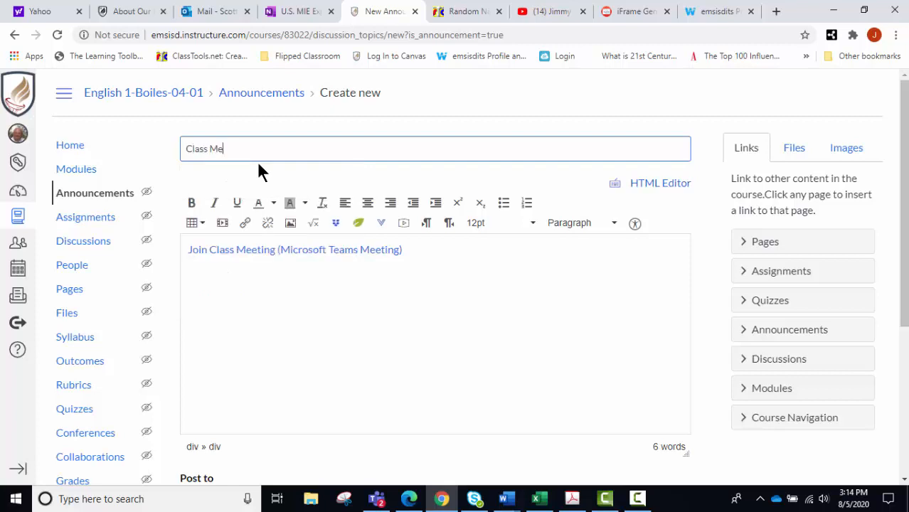
{"action": "type", "text": "eting"}
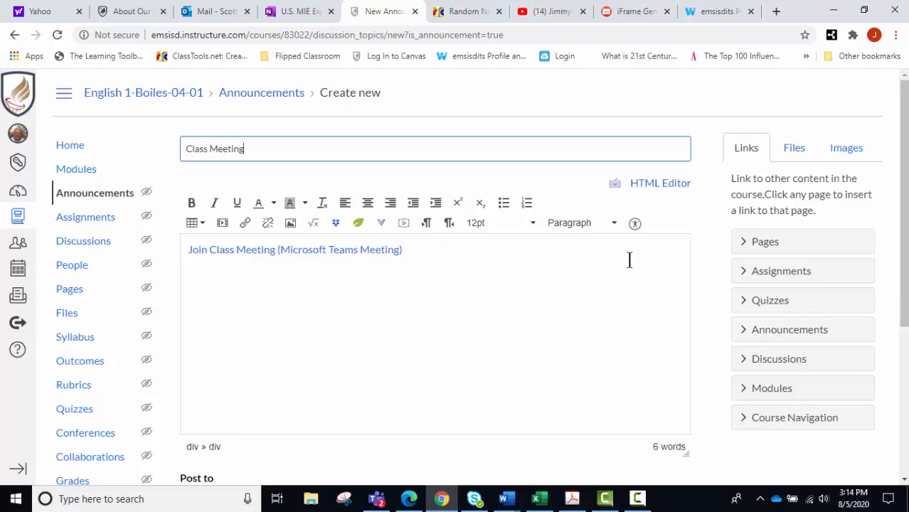
{"action": "left_click", "coordinate": [665, 446]}
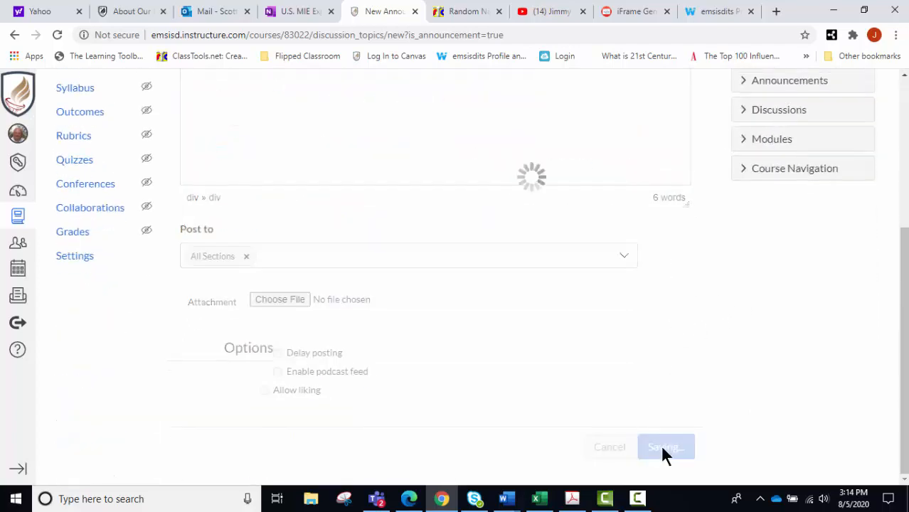
{"action": "left_click", "coordinate": [665, 447]}
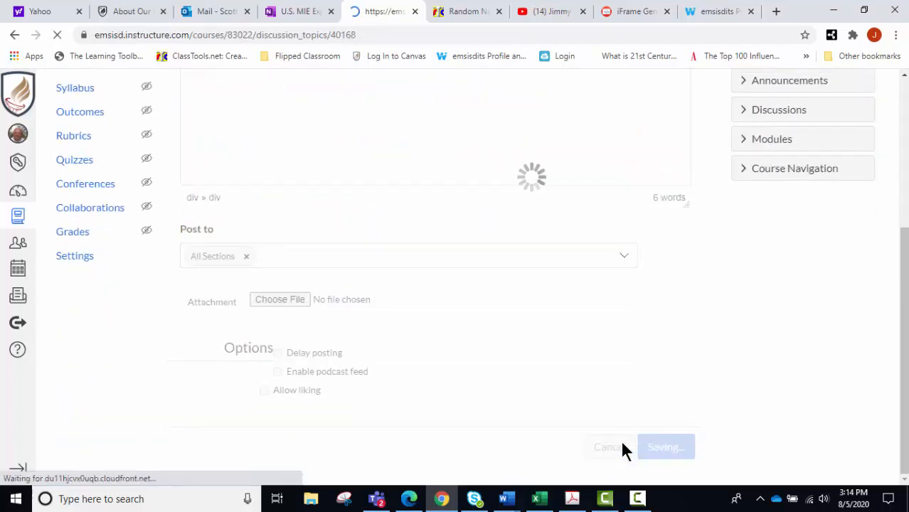
{"action": "left_click", "coordinate": [665, 446]}
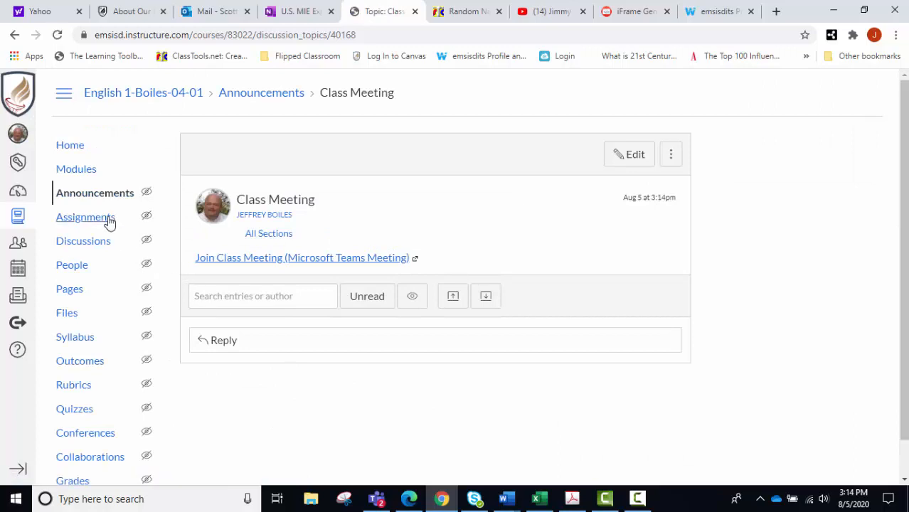
{"action": "left_click", "coordinate": [70, 145]}
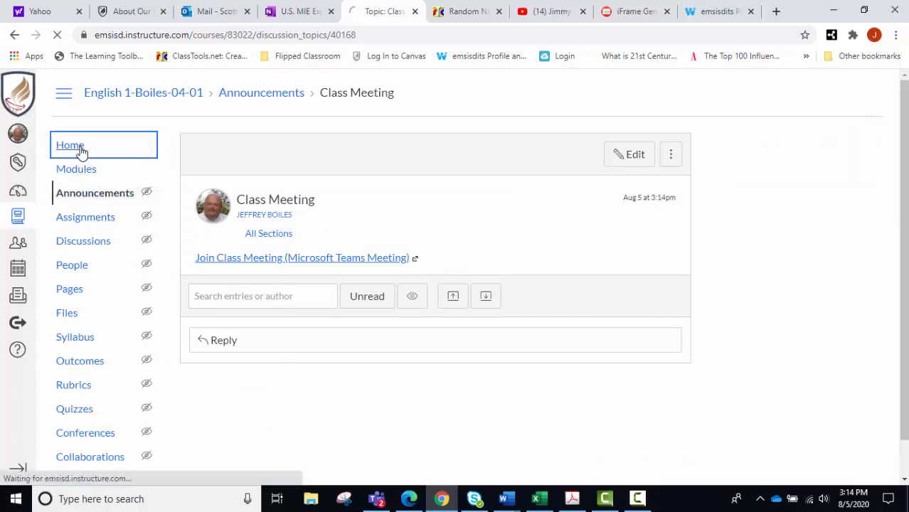
Go to the course Home page to see Class Meeting under Recent Announcements.
{"action": "left_click", "coordinate": [70, 145]}
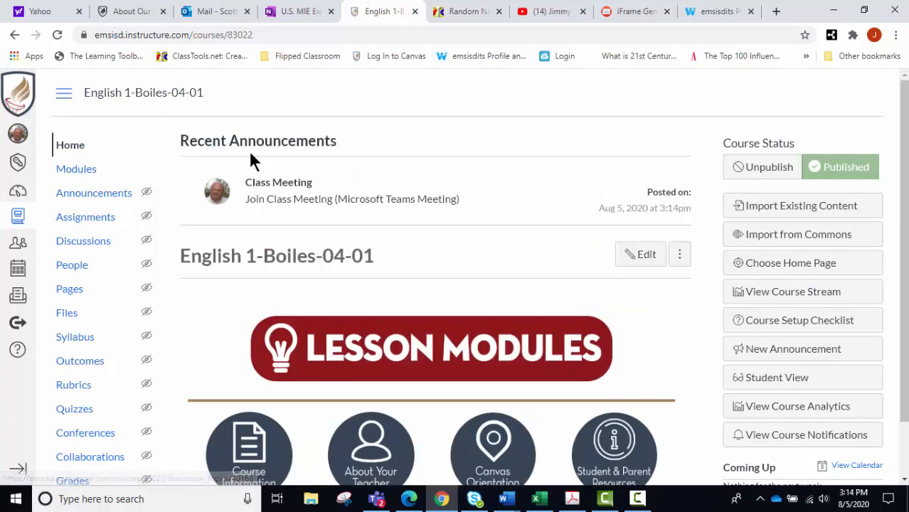
{"action": "mouse_move", "coordinate": [291, 197]}
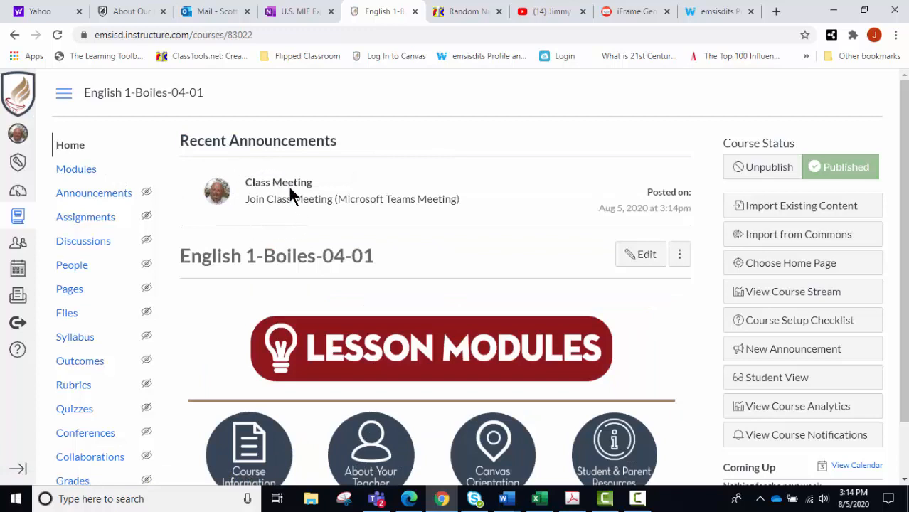
{"action": "mouse_move", "coordinate": [322, 201]}
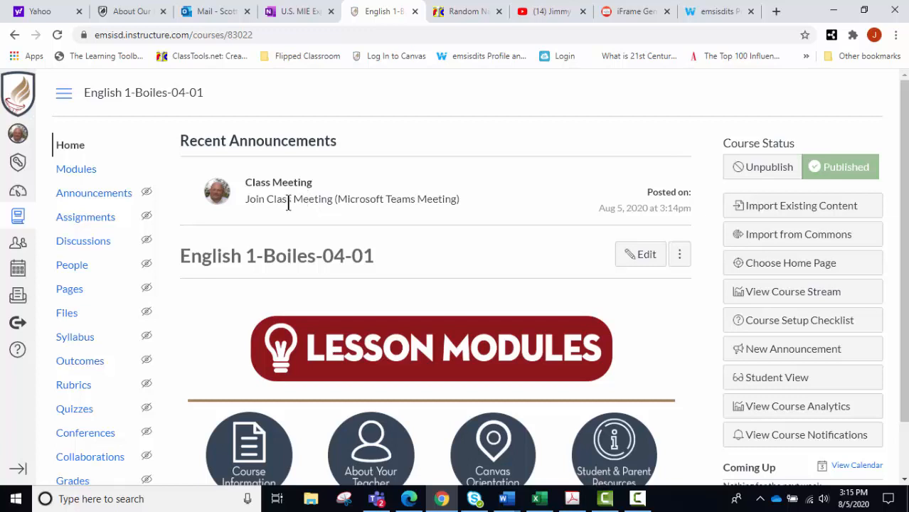
{"action": "mouse_move", "coordinate": [86, 217]}
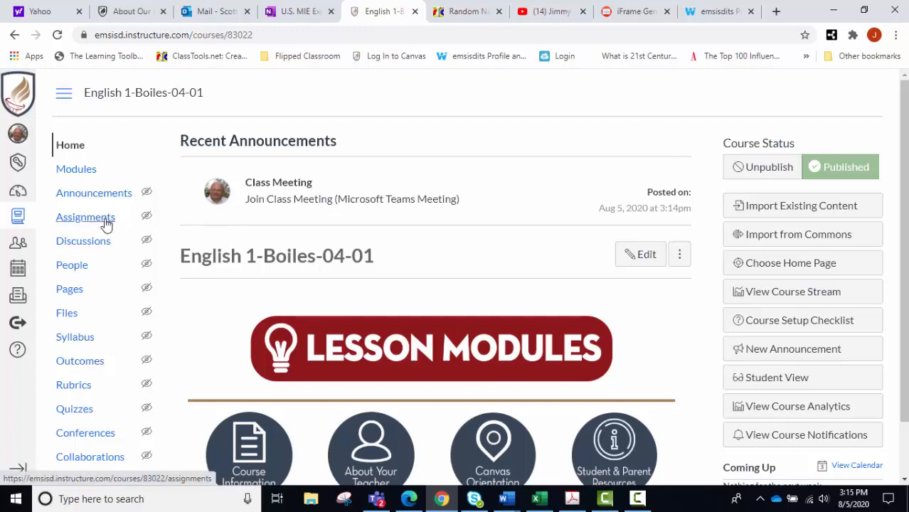
Start a new course assignment and review its External Tool submission settings.
{"action": "left_click", "coordinate": [85, 217]}
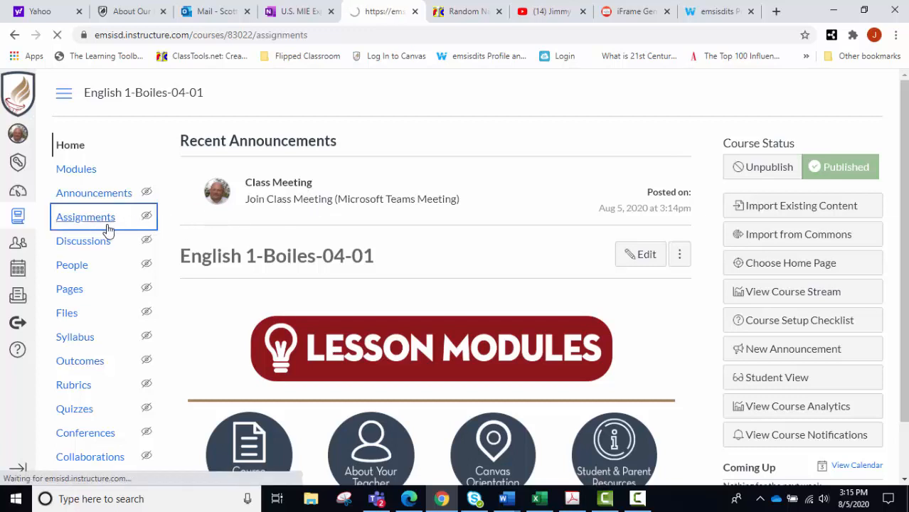
{"action": "left_click", "coordinate": [86, 217]}
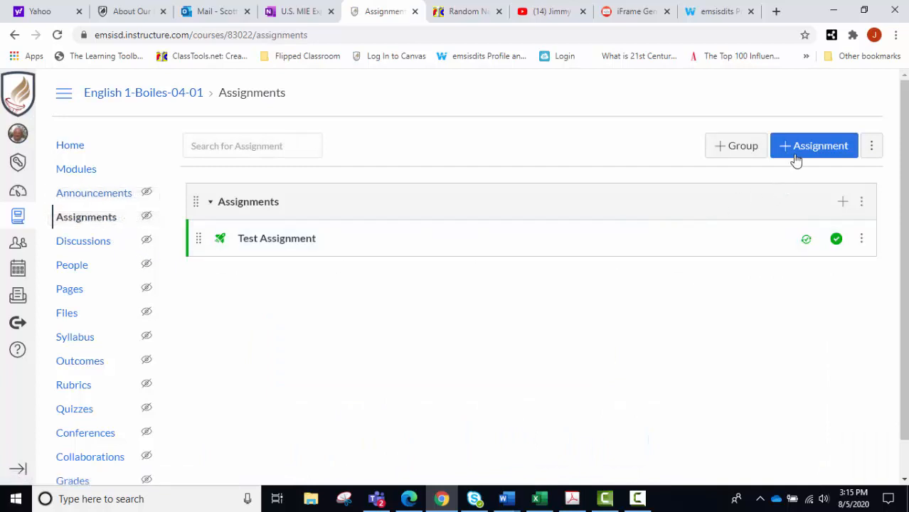
{"action": "left_click", "coordinate": [814, 145]}
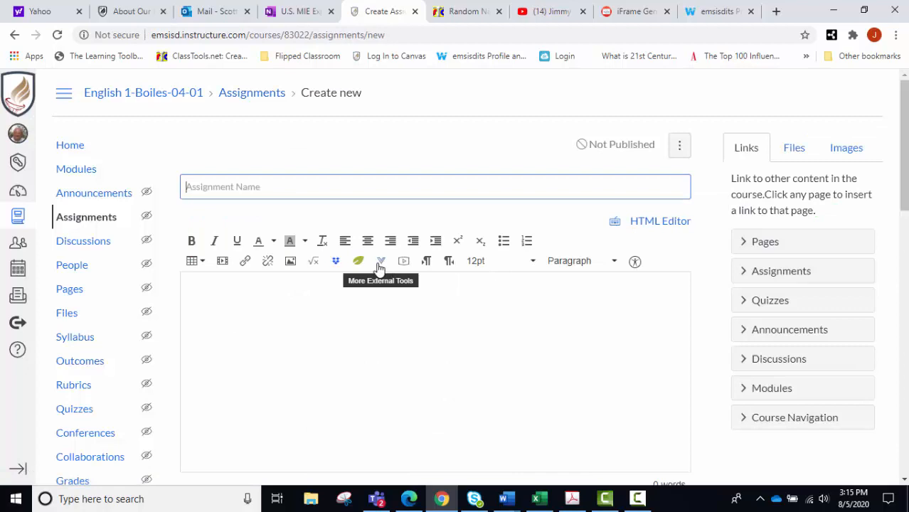
{"action": "mouse_move", "coordinate": [382, 269]}
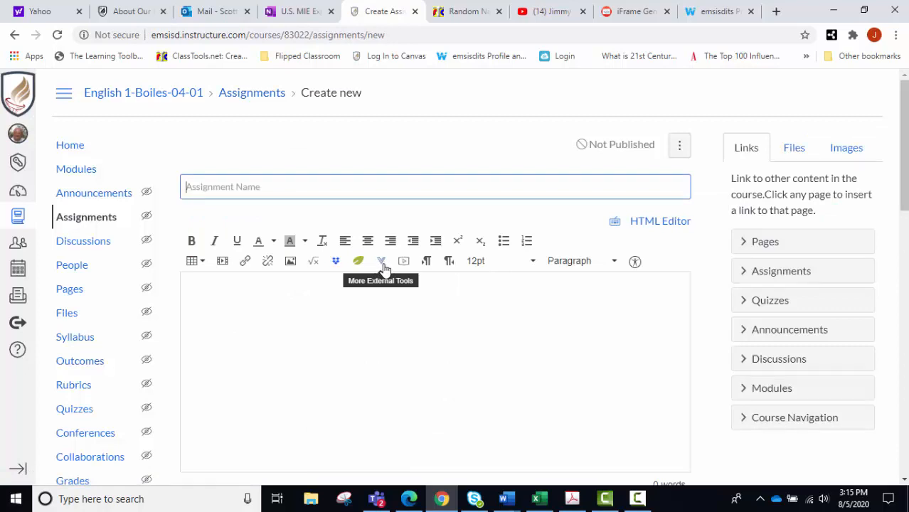
{"action": "mouse_move", "coordinate": [370, 333]}
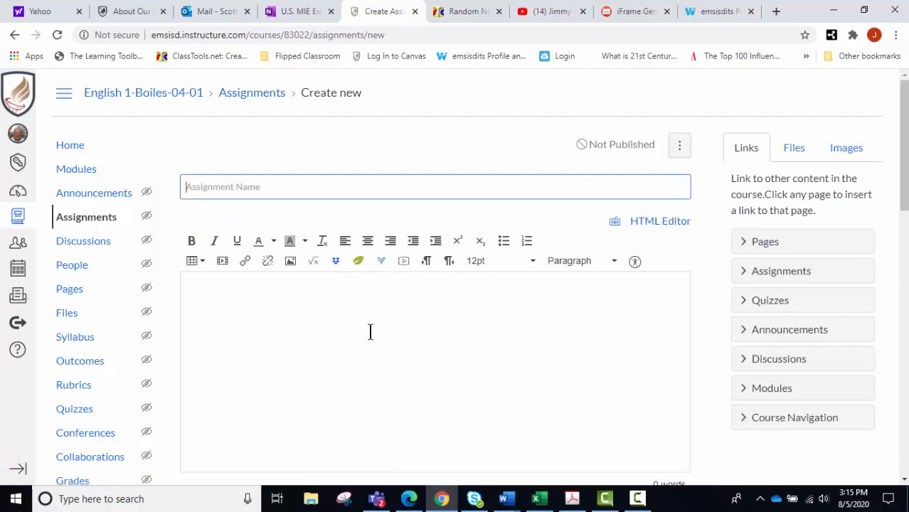
{"action": "mouse_move", "coordinate": [704, 364]}
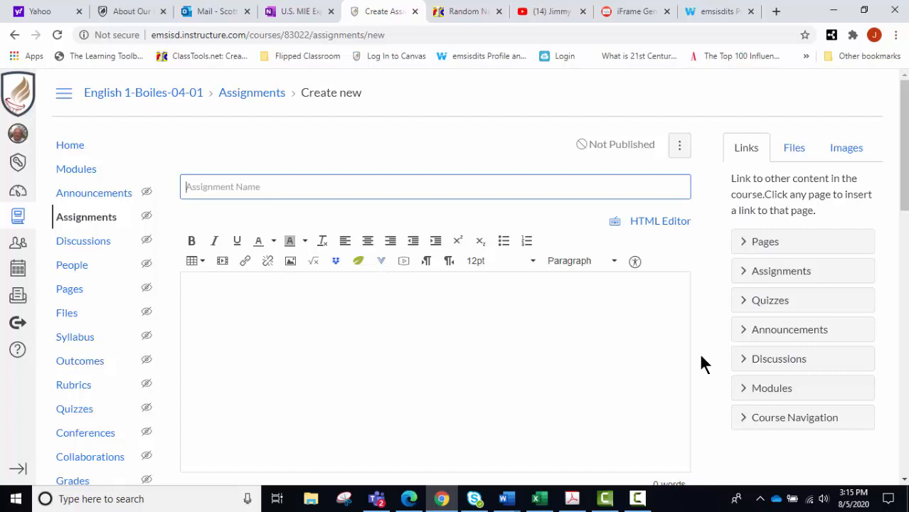
{"action": "scroll", "scroll_direction": "down", "scroll_amount": 3}
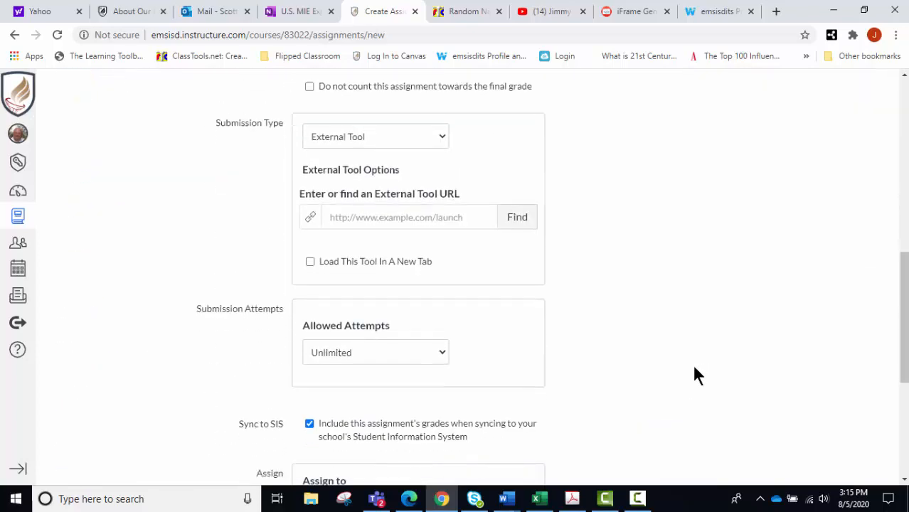
{"action": "scroll", "scroll_direction": "down", "scroll_amount": 3}
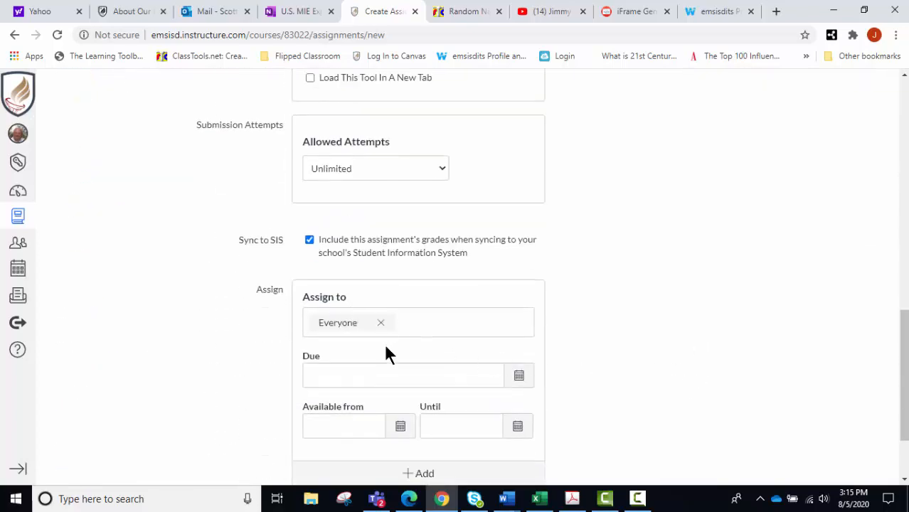
{"action": "mouse_move", "coordinate": [382, 322]}
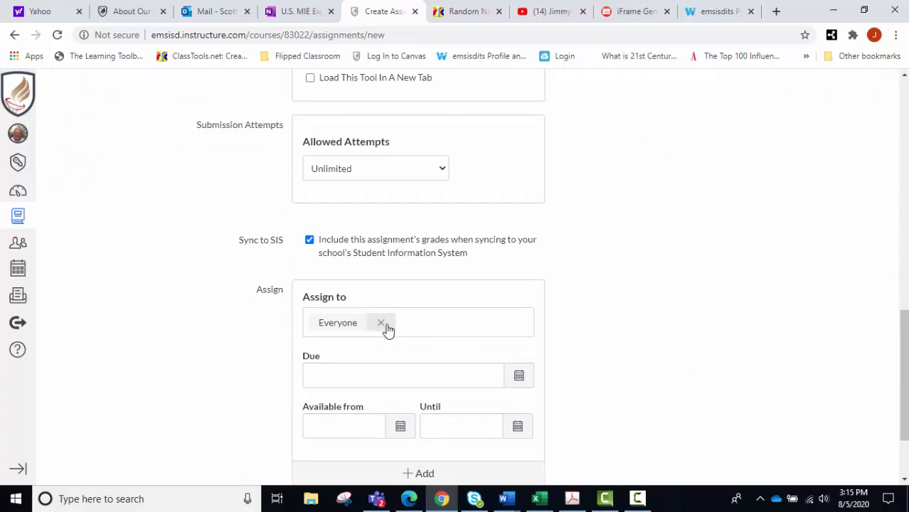
{"action": "mouse_move", "coordinate": [411, 326]}
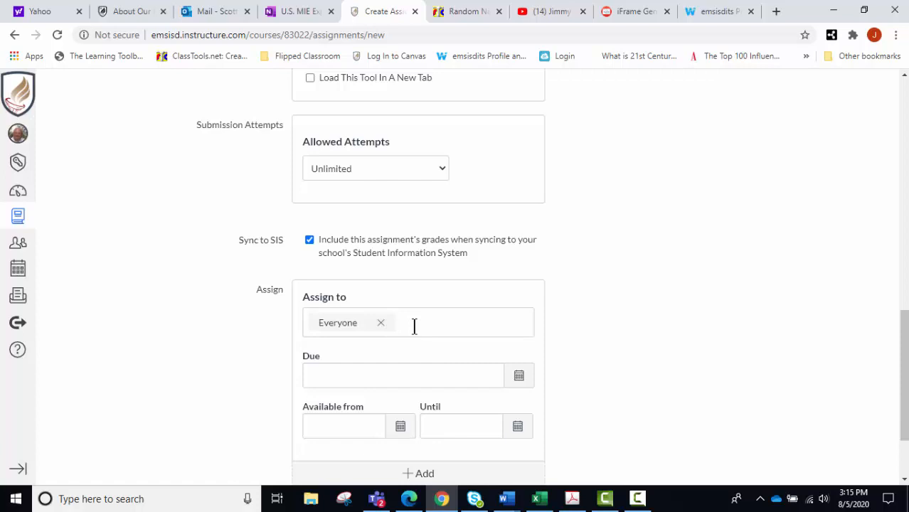
{"action": "mouse_move", "coordinate": [455, 328]}
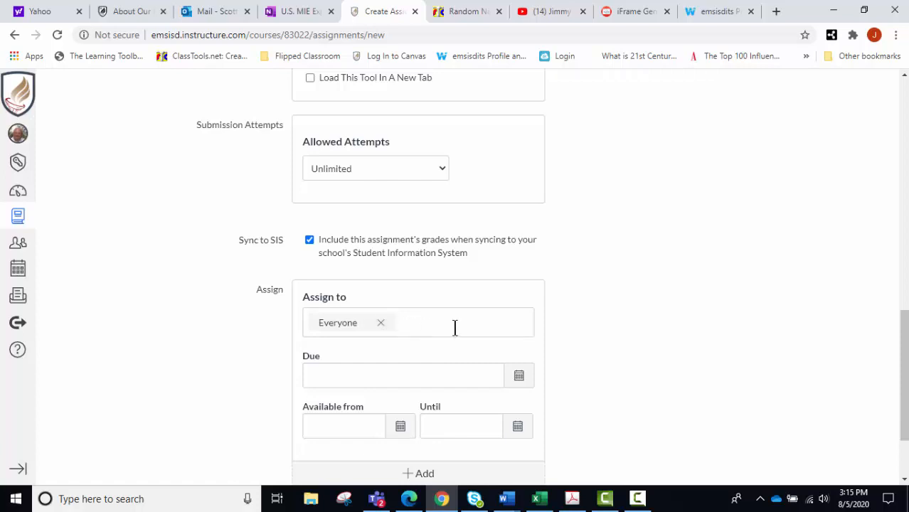
{"action": "mouse_move", "coordinate": [525, 330]}
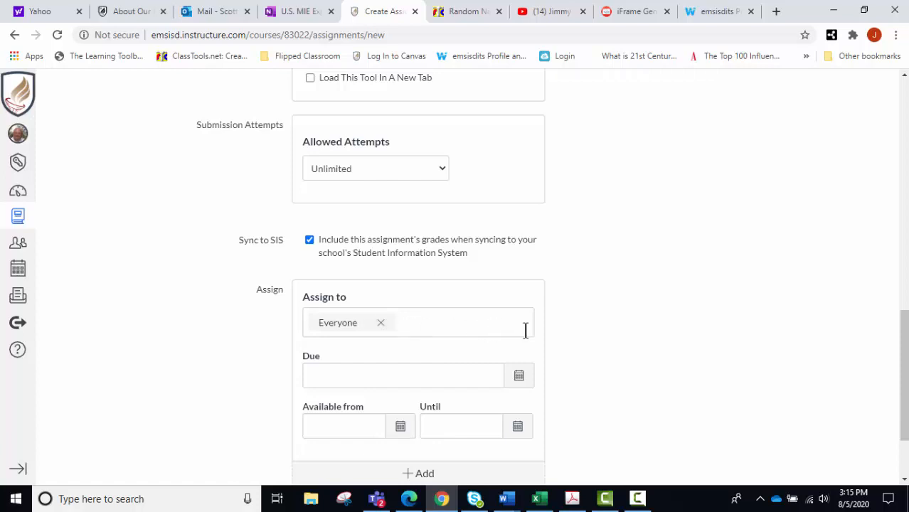
{"action": "mouse_move", "coordinate": [565, 358]}
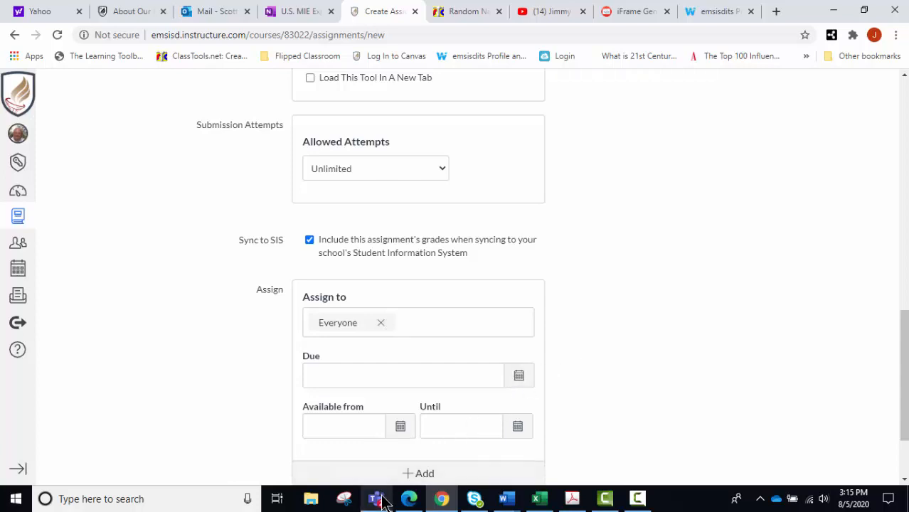
{"action": "left_click", "coordinate": [376, 499]}
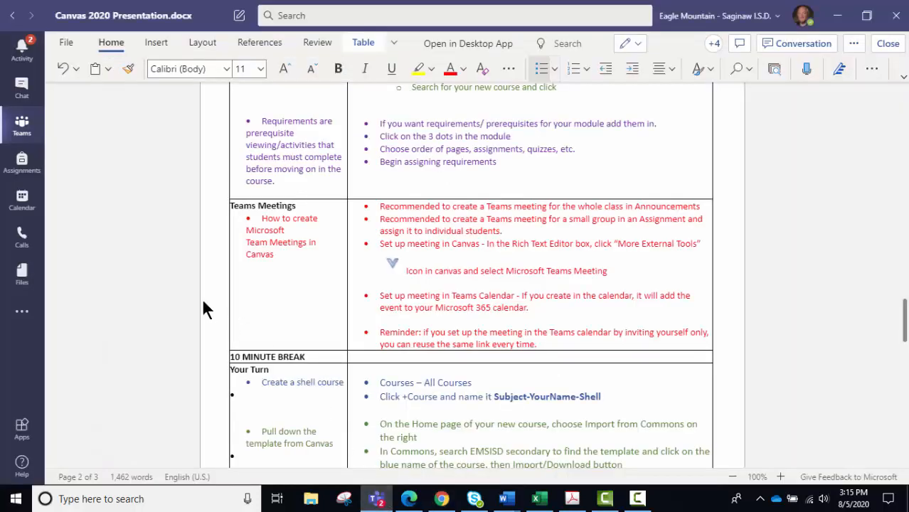
In the Teams calendar, start a new meeting for Friday, Aug 28, 2020, 4:00–4:30 PM.
{"action": "left_click", "coordinate": [22, 201]}
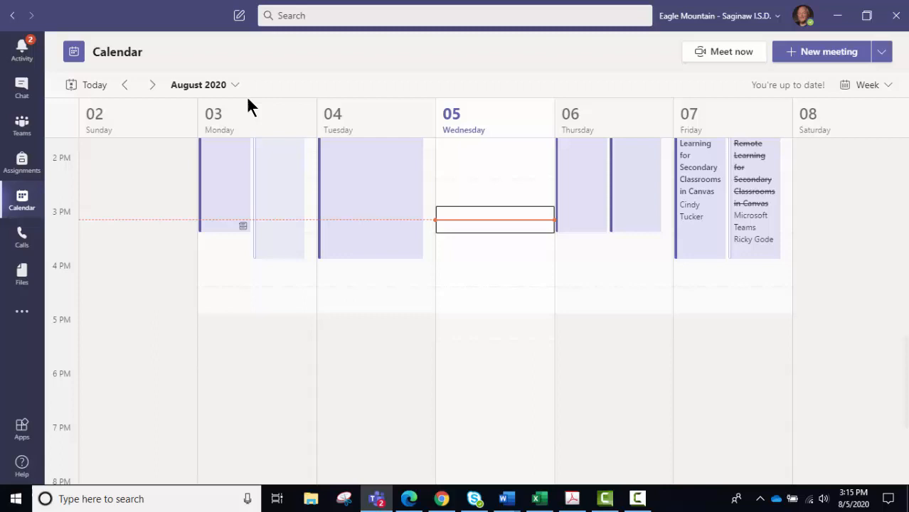
{"action": "left_click", "coordinate": [204, 85]}
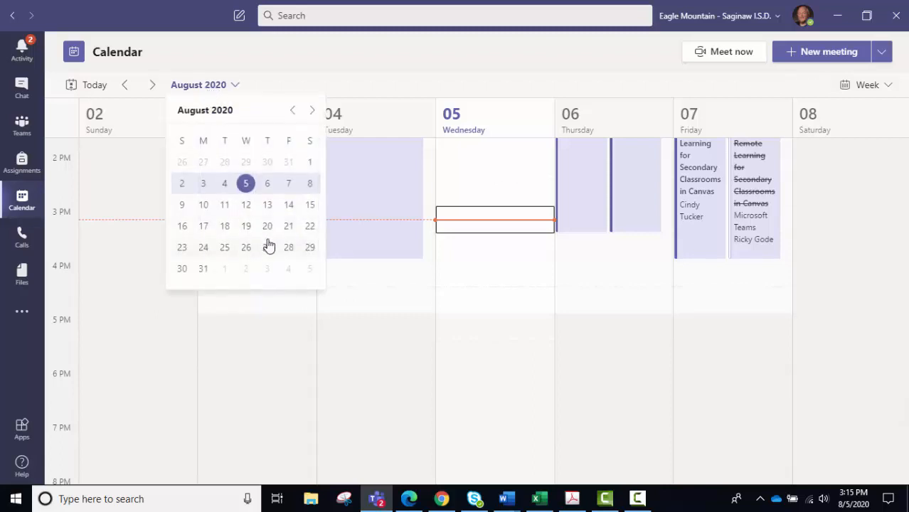
{"action": "left_click", "coordinate": [246, 247]}
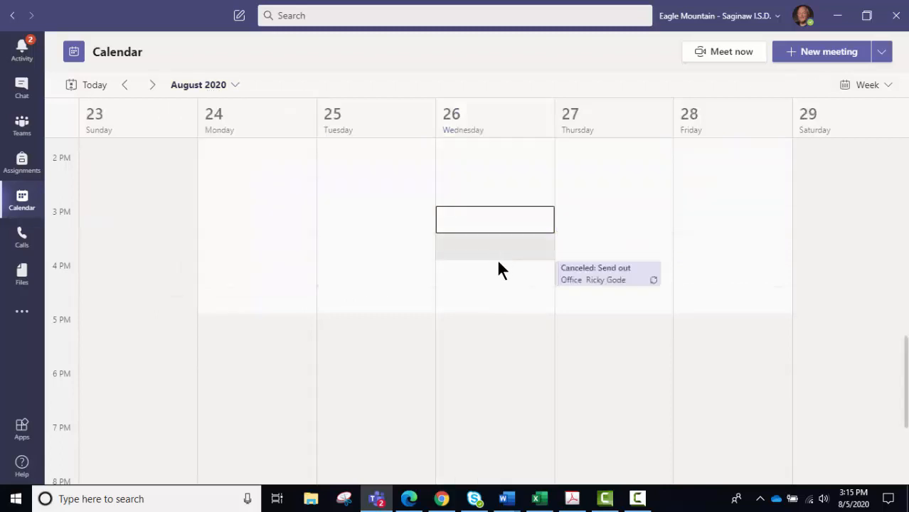
{"action": "mouse_move", "coordinate": [694, 297]}
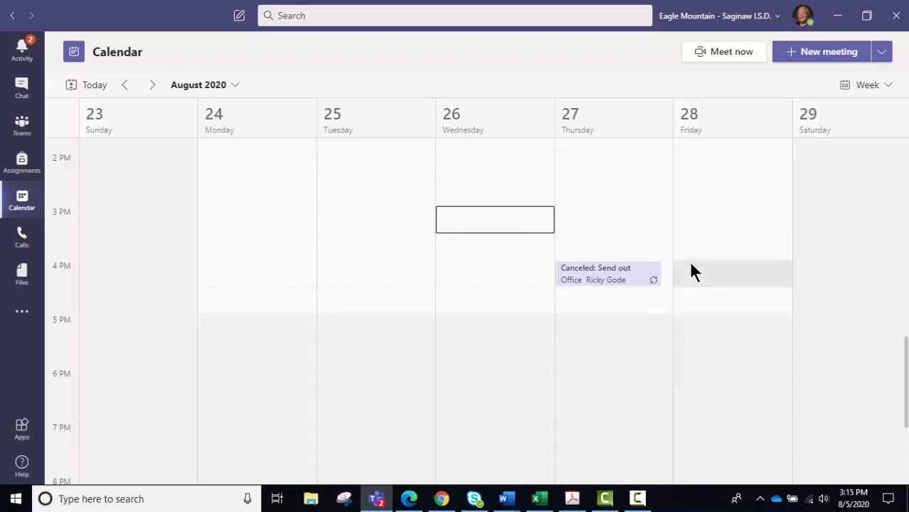
{"action": "left_click", "coordinate": [820, 51]}
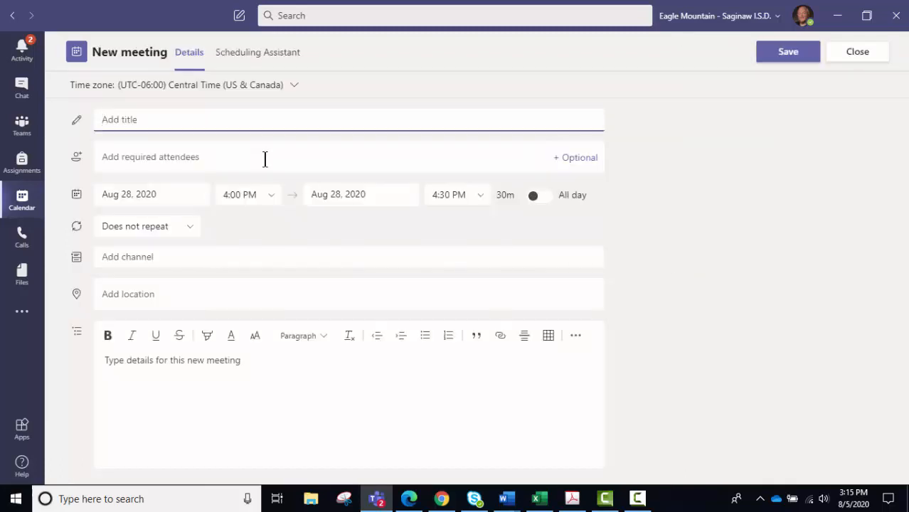
{"action": "left_click", "coordinate": [211, 119]}
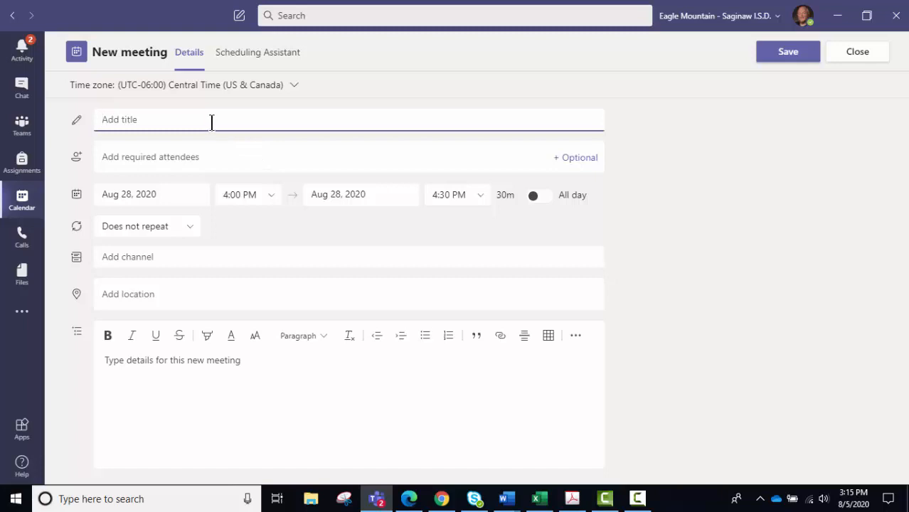
{"action": "type", "text": "Clas"}
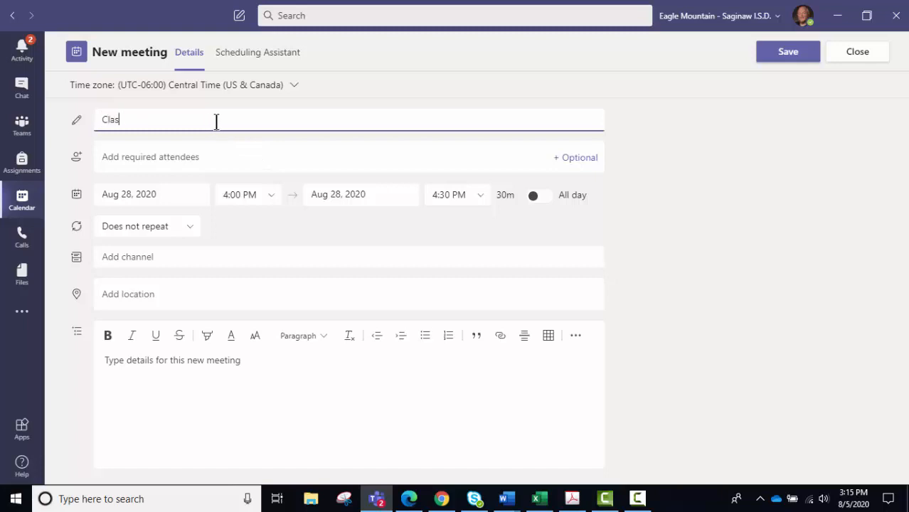
{"action": "type", "text": "s Meeting"}
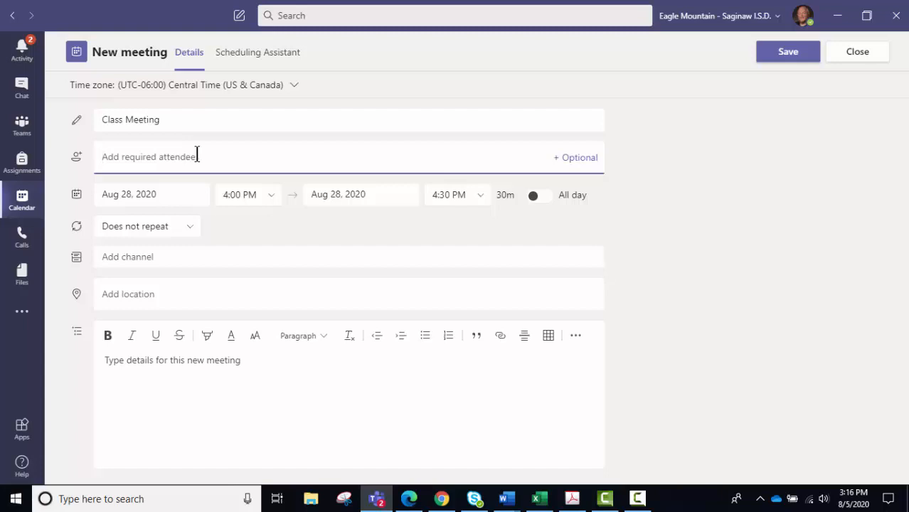
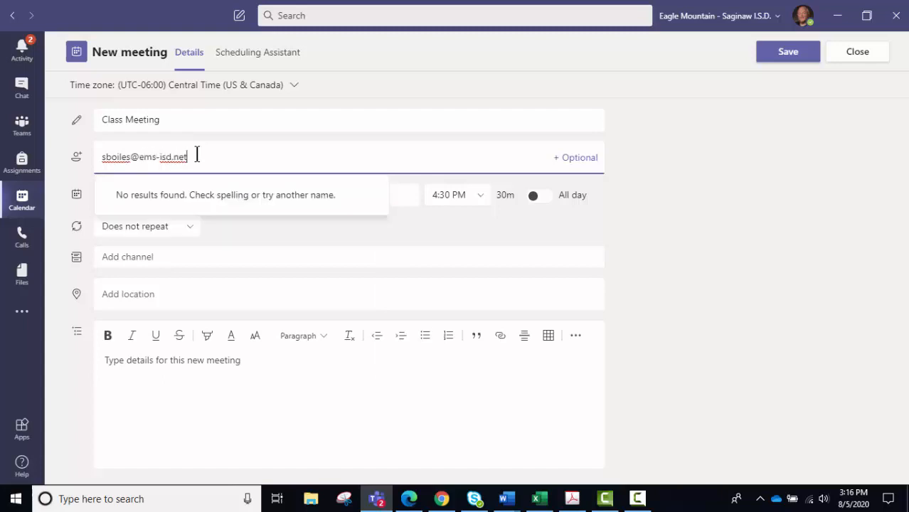
{"action": "mouse_move", "coordinate": [238, 183]}
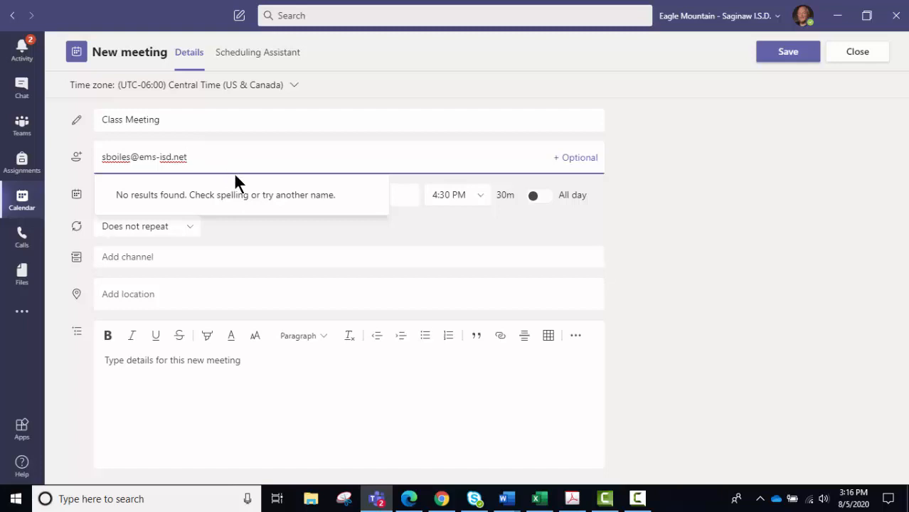
{"action": "mouse_move", "coordinate": [357, 162]}
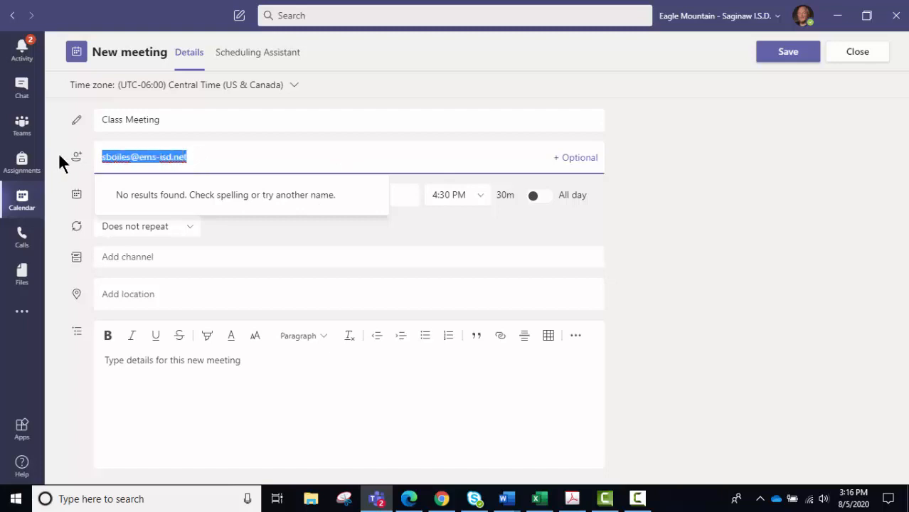
{"action": "mouse_move", "coordinate": [173, 180]}
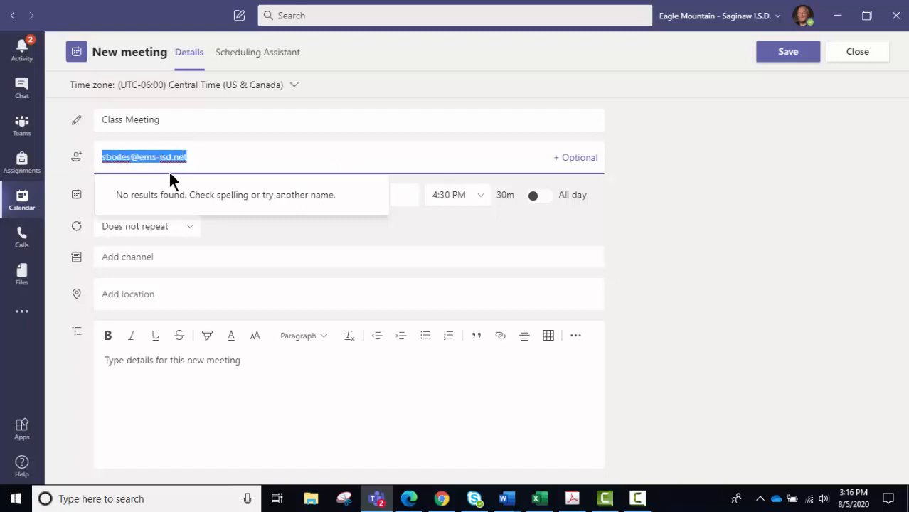
{"action": "left_click", "coordinate": [177, 194]}
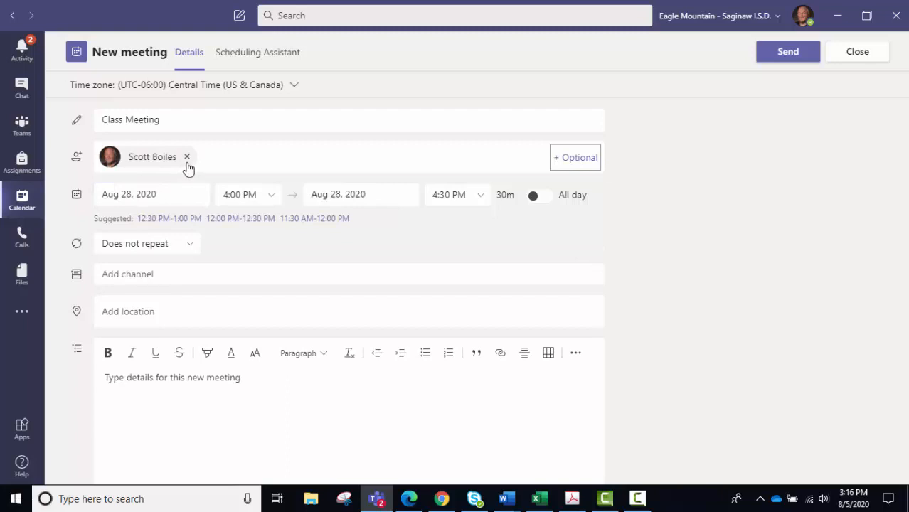
{"action": "mouse_move", "coordinate": [764, 103]}
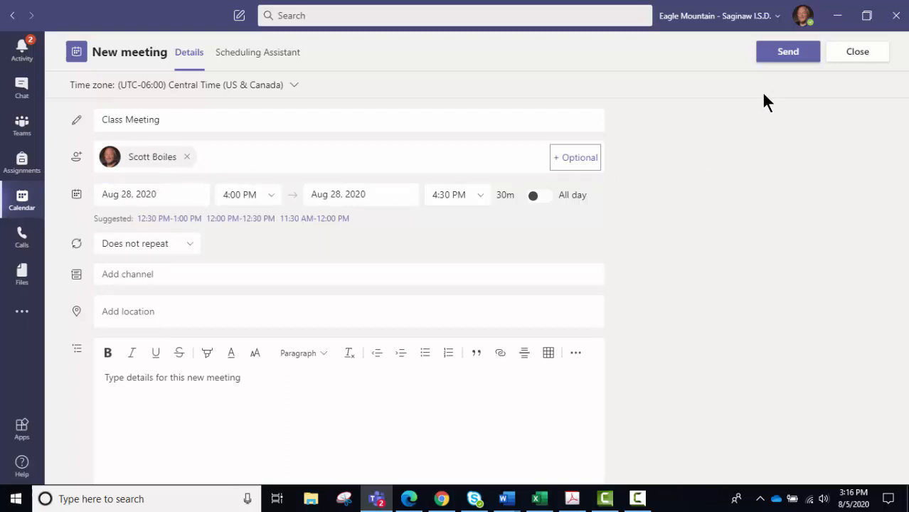
{"action": "mouse_move", "coordinate": [782, 64]}
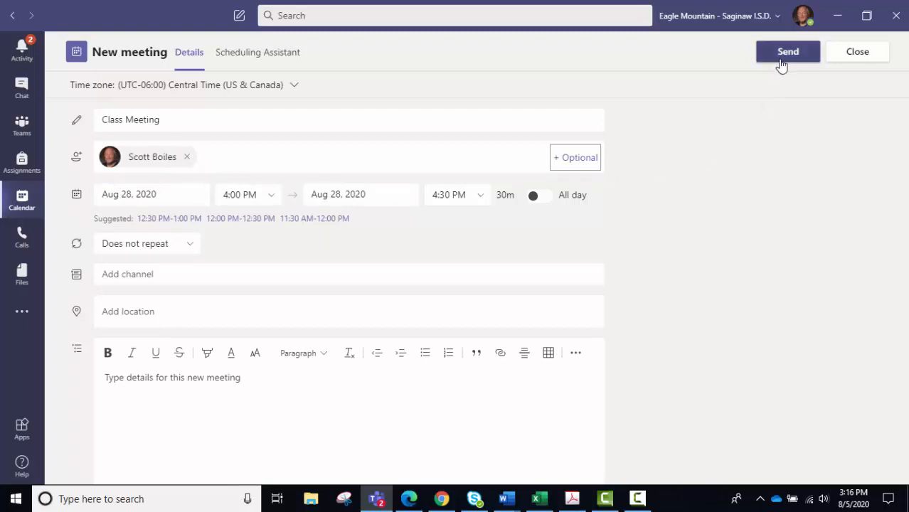
{"action": "left_click", "coordinate": [787, 51]}
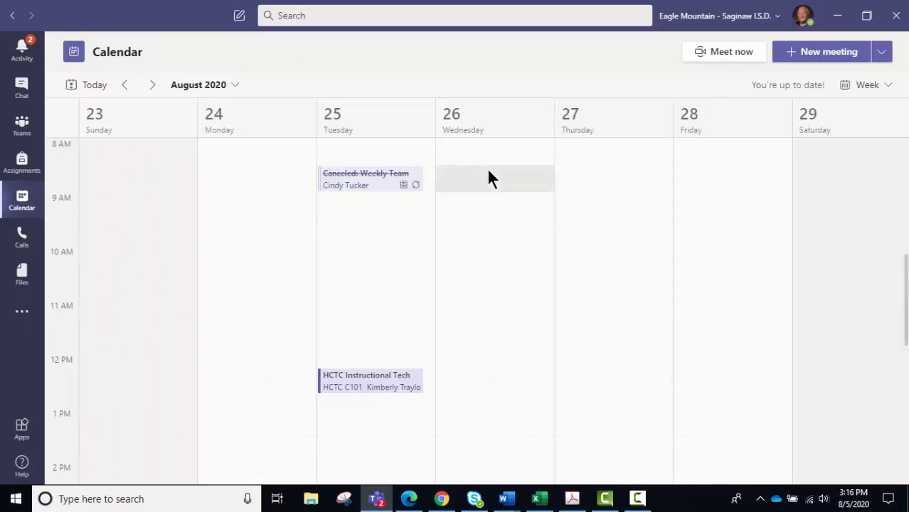
{"action": "mouse_move", "coordinate": [533, 213]}
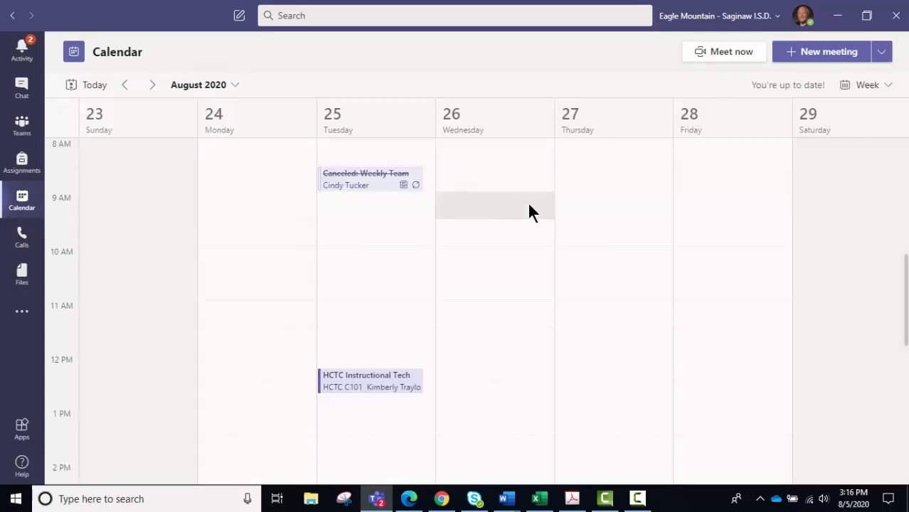
Copy the Join Microsoft Teams Meeting link from the Aug 28 Class Meeting.
{"action": "scroll", "scroll_direction": "up", "scroll_amount": 3}
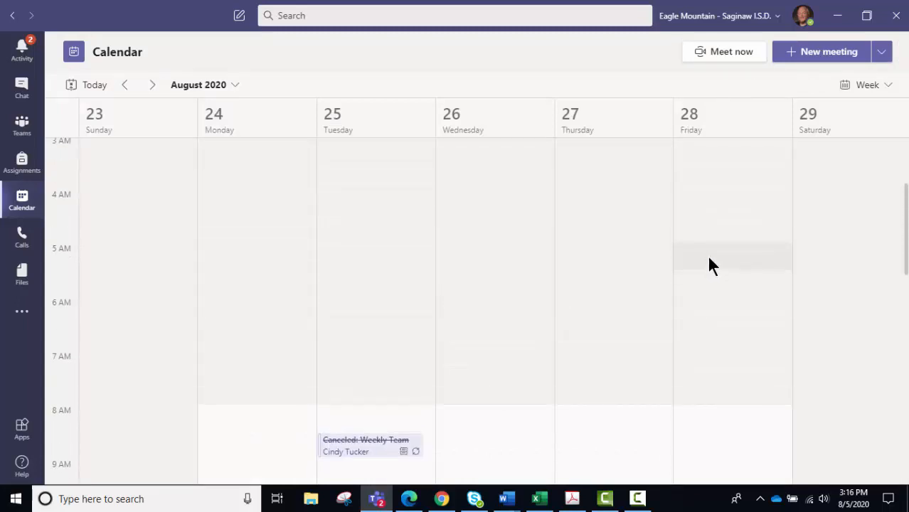
{"action": "scroll", "scroll_direction": "down", "scroll_amount": 3}
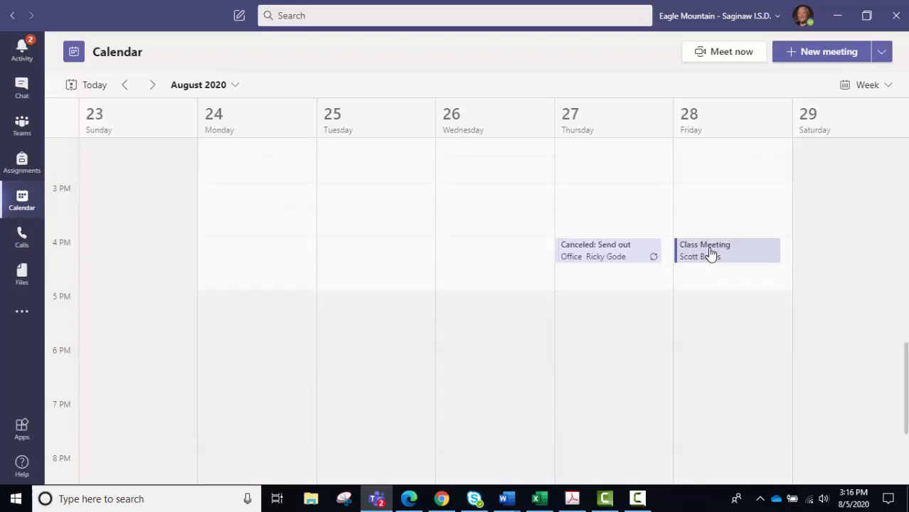
{"action": "left_click", "coordinate": [726, 250]}
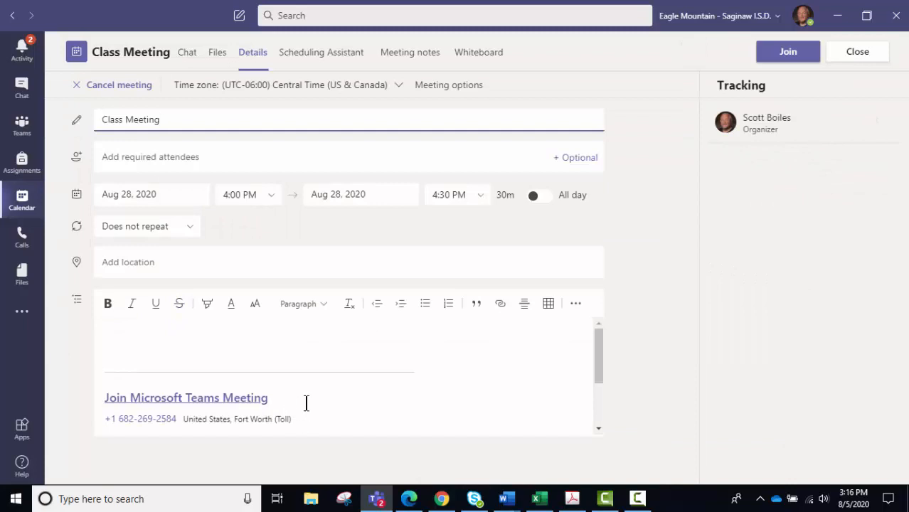
{"action": "double_click", "coordinate": [185, 397]}
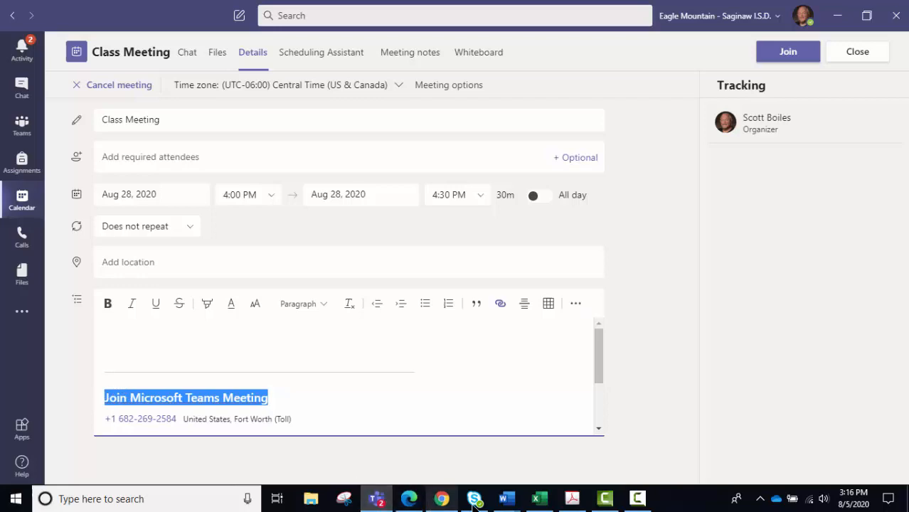
{"action": "left_click", "coordinate": [442, 498]}
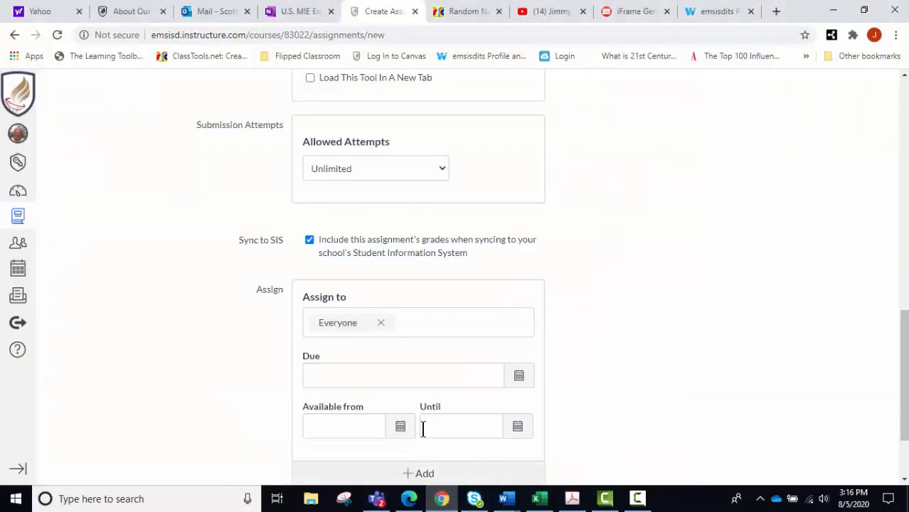
Put the Join Microsoft Teams Meeting link in the description and title the assignment 'Test Meeting'.
{"action": "scroll", "scroll_direction": "up", "scroll_amount": 3}
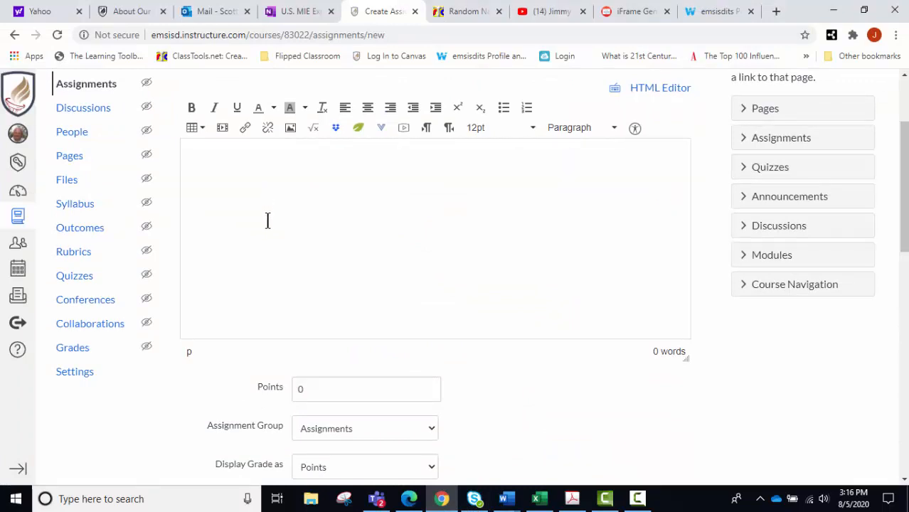
{"action": "type", "text": "Join Microsoft Teams Meeting"}
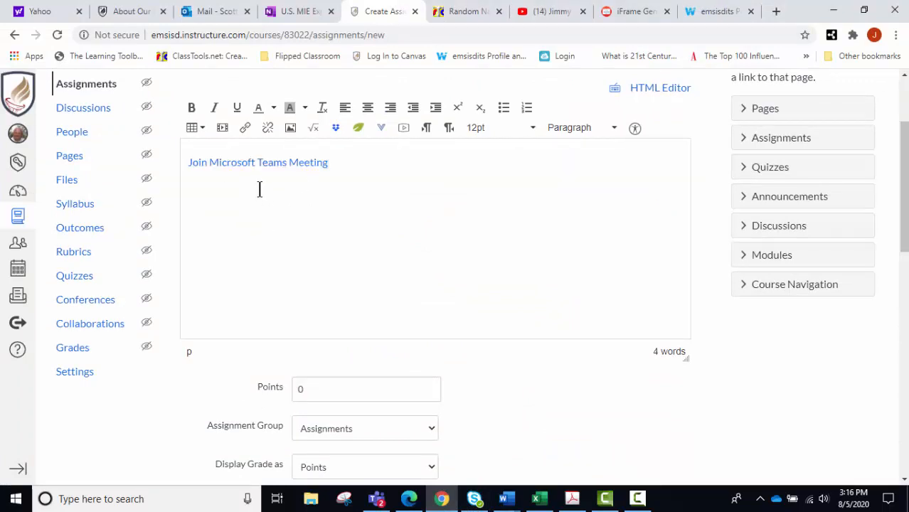
{"action": "left_click", "coordinate": [435, 186]}
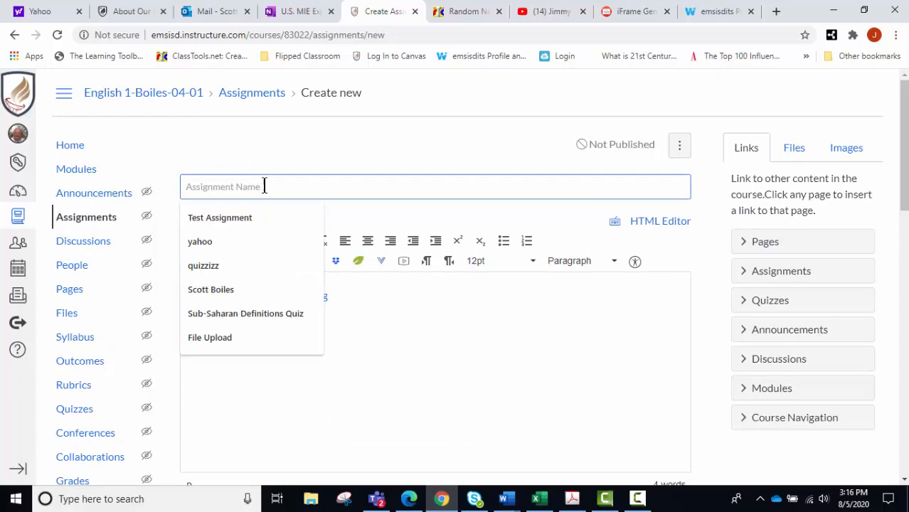
{"action": "type", "text": "Test"}
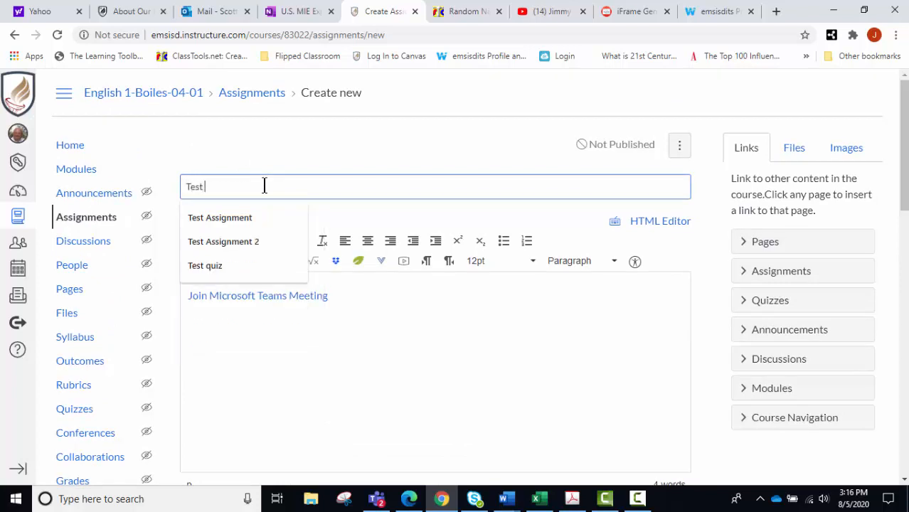
{"action": "type", "text": "Meeti"}
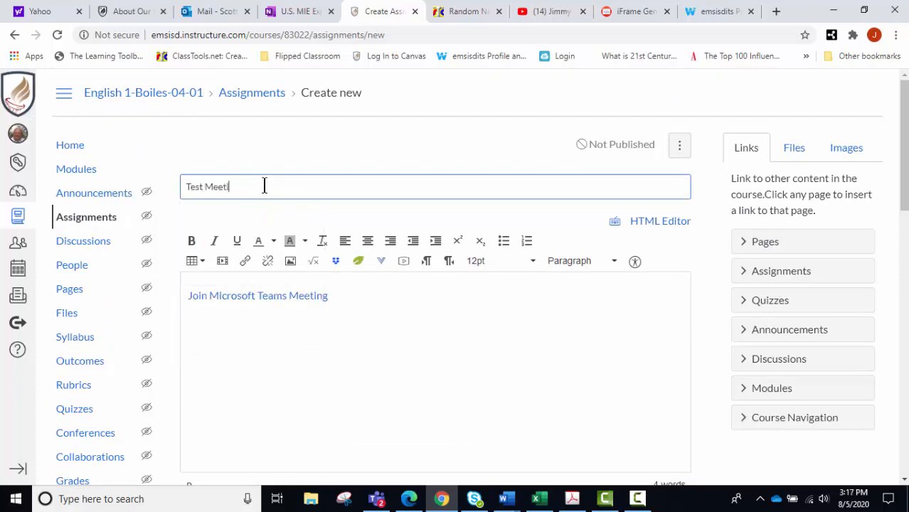
{"action": "type", "text": "ng"}
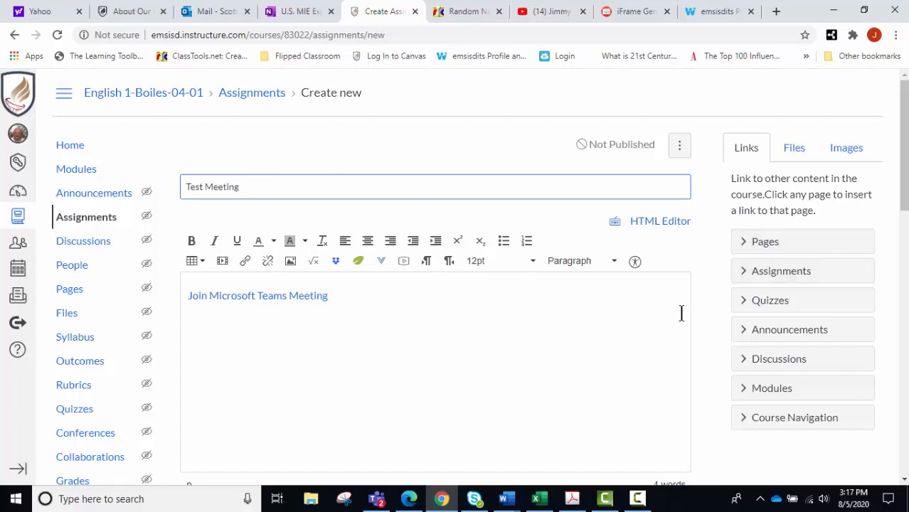
{"action": "scroll", "scroll_direction": "down", "scroll_amount": 3}
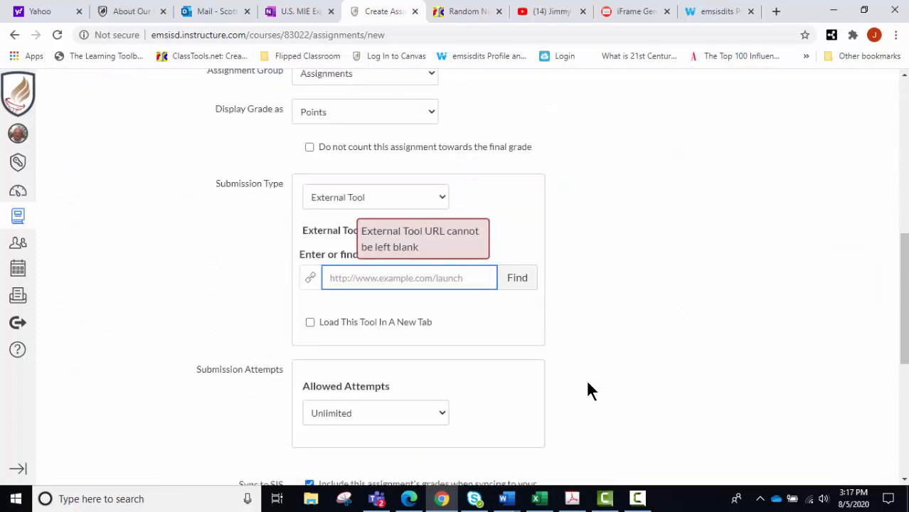
{"action": "mouse_move", "coordinate": [439, 203]}
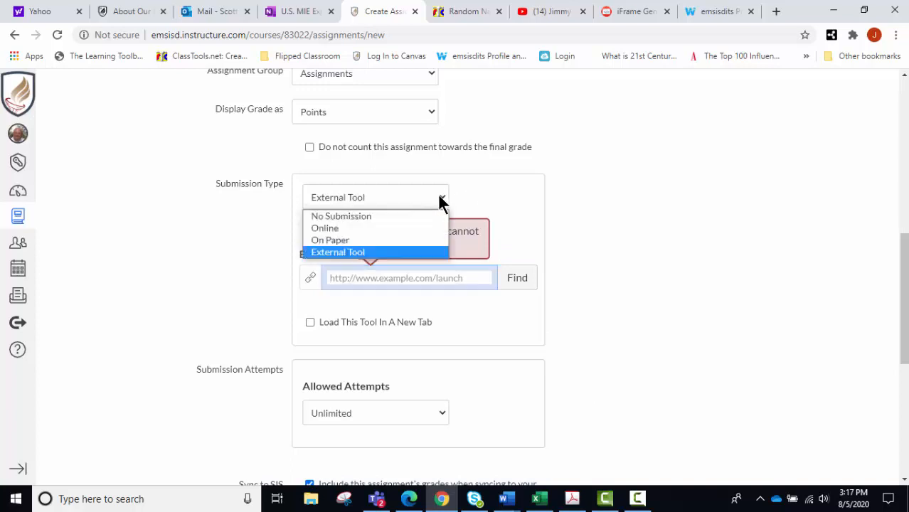
Set Submission Type to No Submission, then Save & Publish the 'Test Meeting' assignment.
{"action": "left_click", "coordinate": [341, 215]}
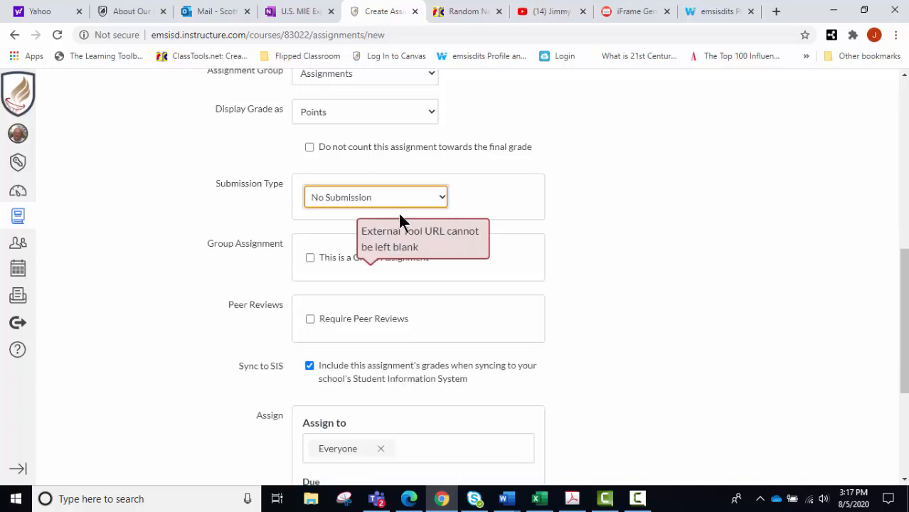
{"action": "scroll", "scroll_direction": "down", "scroll_amount": 3}
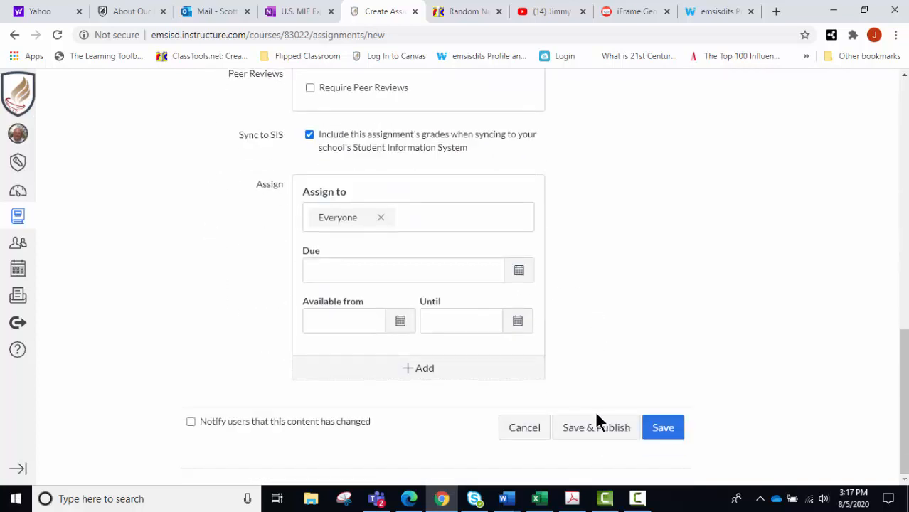
{"action": "left_click", "coordinate": [596, 427]}
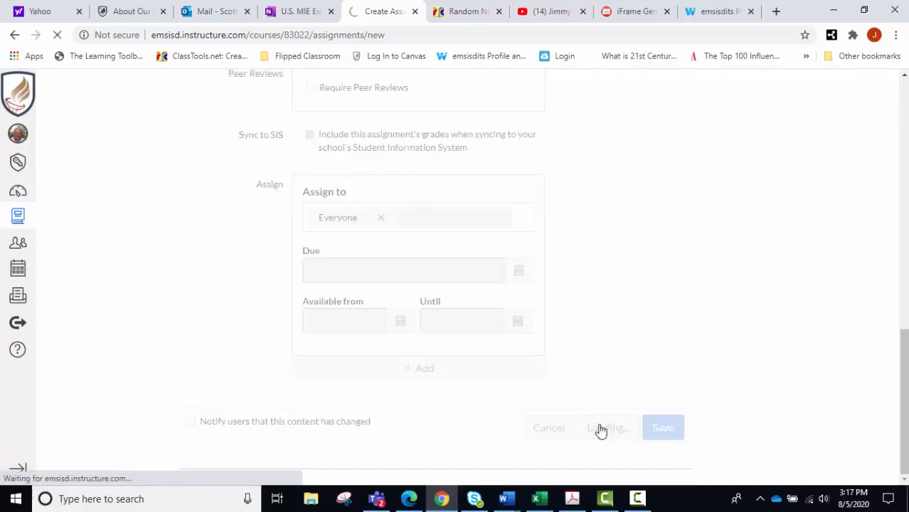
{"action": "left_click", "coordinate": [662, 427]}
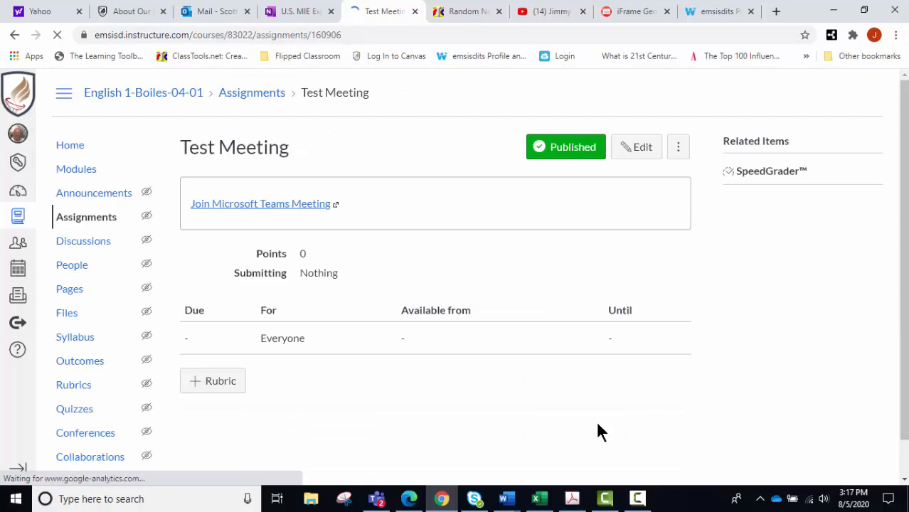
{"action": "mouse_move", "coordinate": [575, 405]}
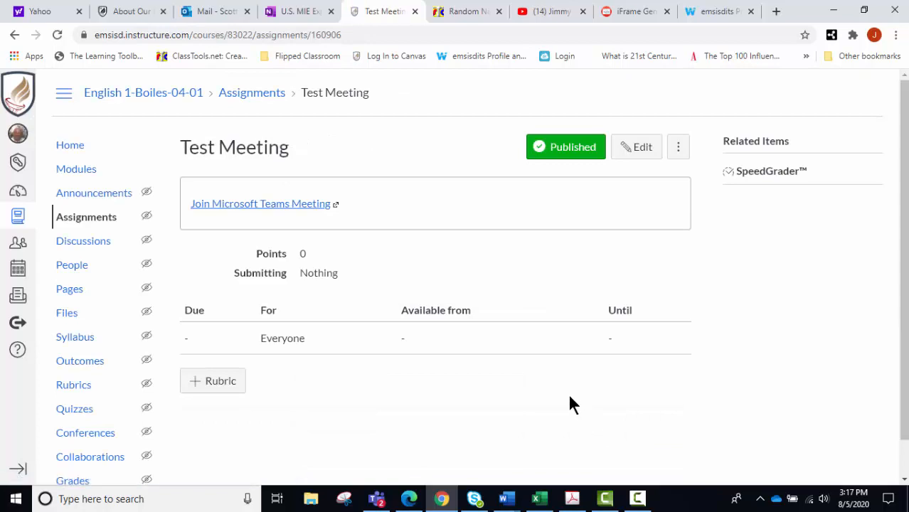
{"action": "mouse_move", "coordinate": [554, 390]}
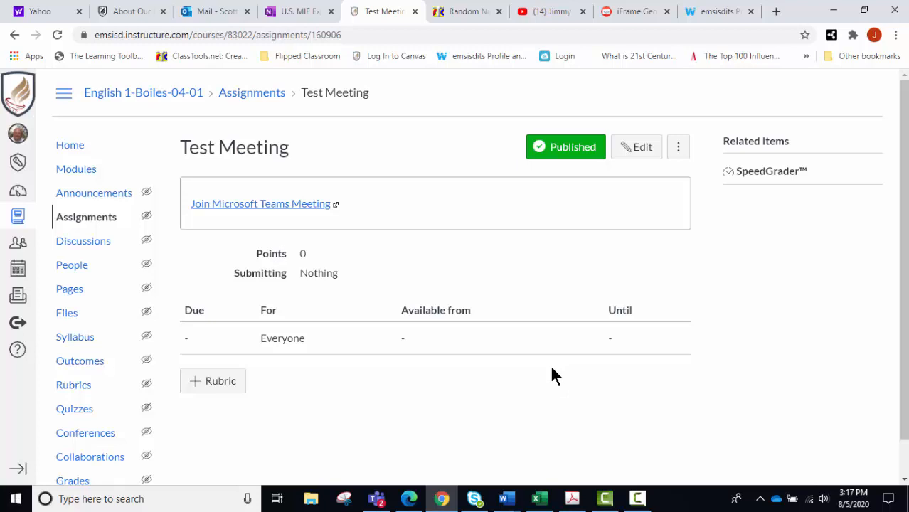
{"action": "mouse_move", "coordinate": [586, 425]}
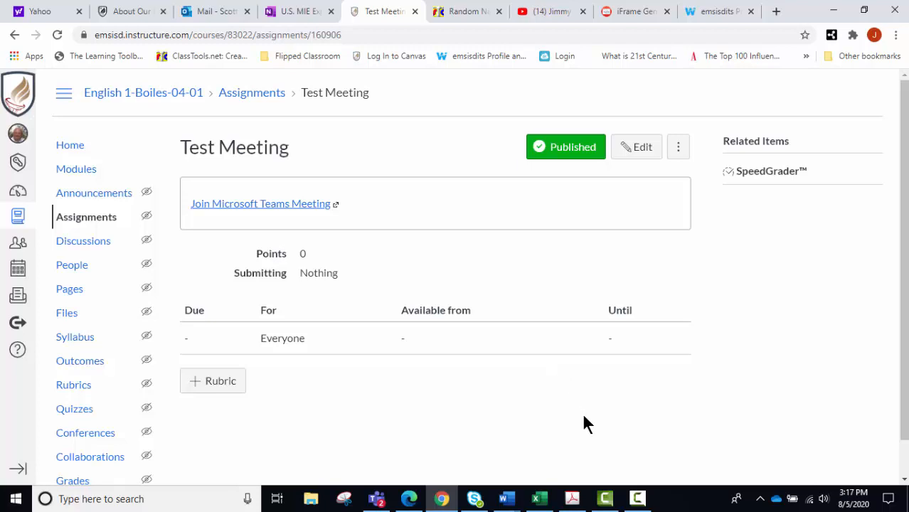
{"action": "mouse_move", "coordinate": [598, 437]}
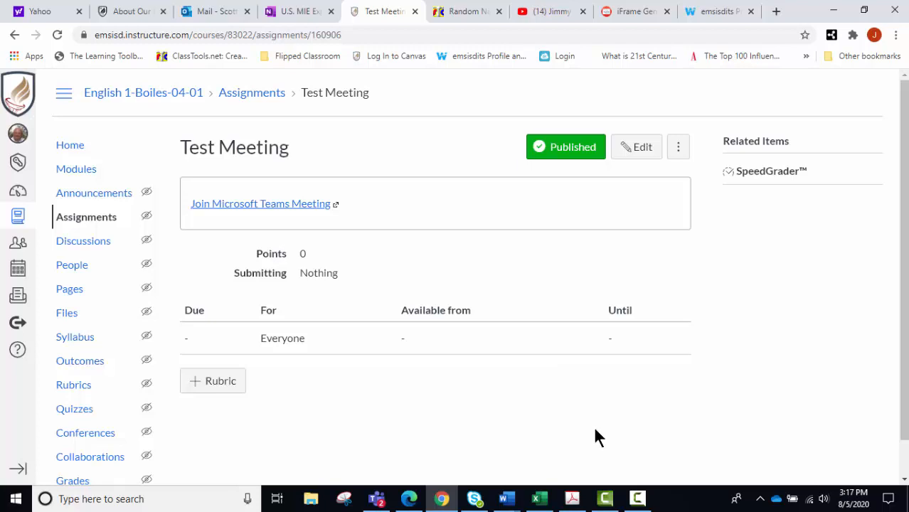